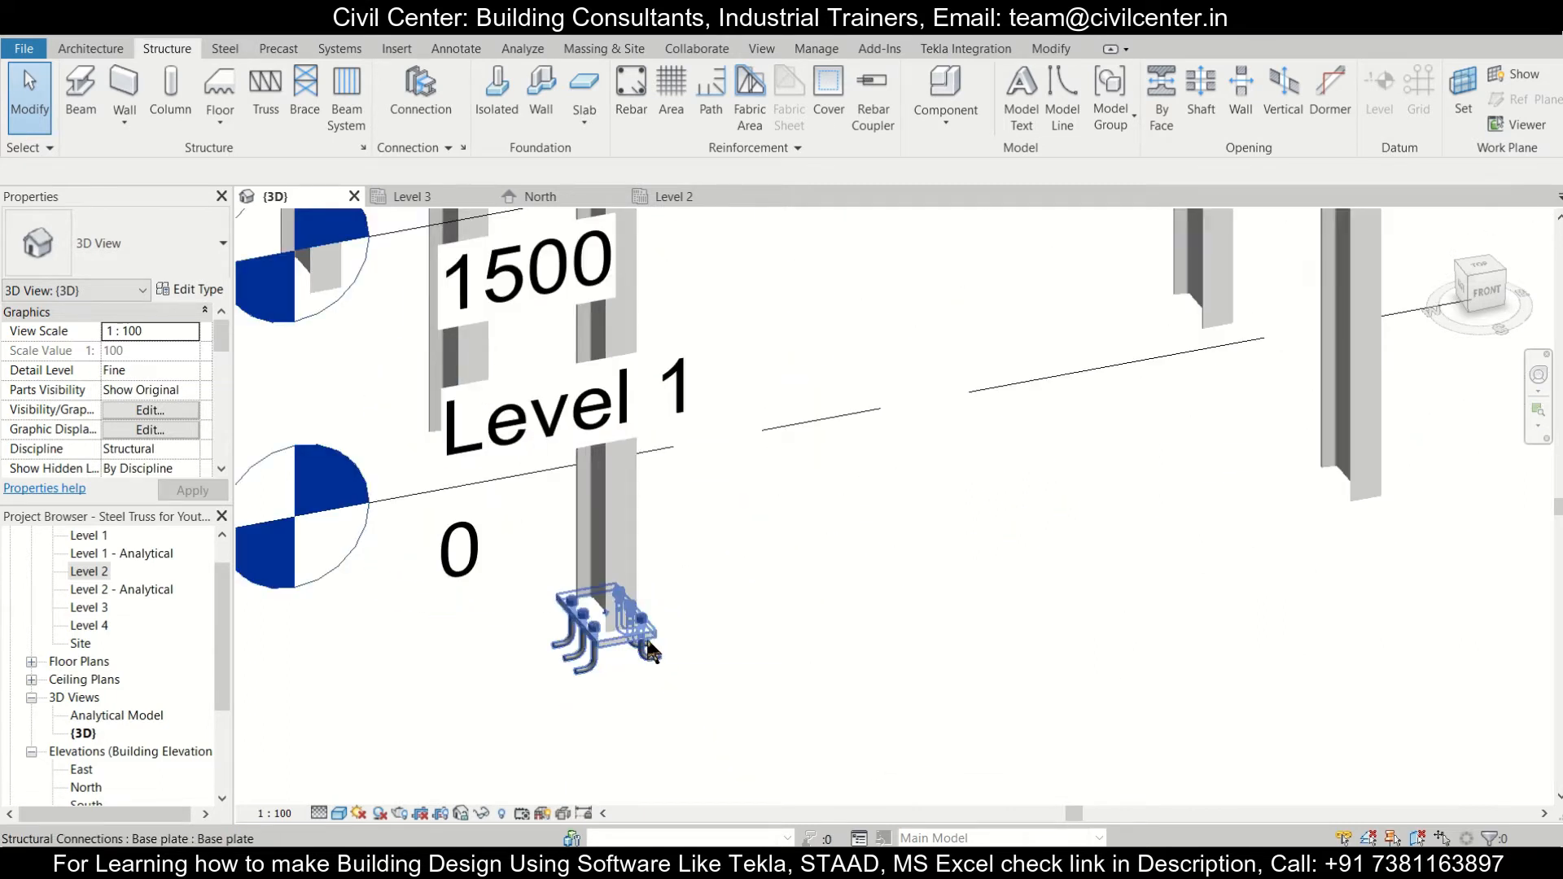
pyautogui.moveTo(648, 648)
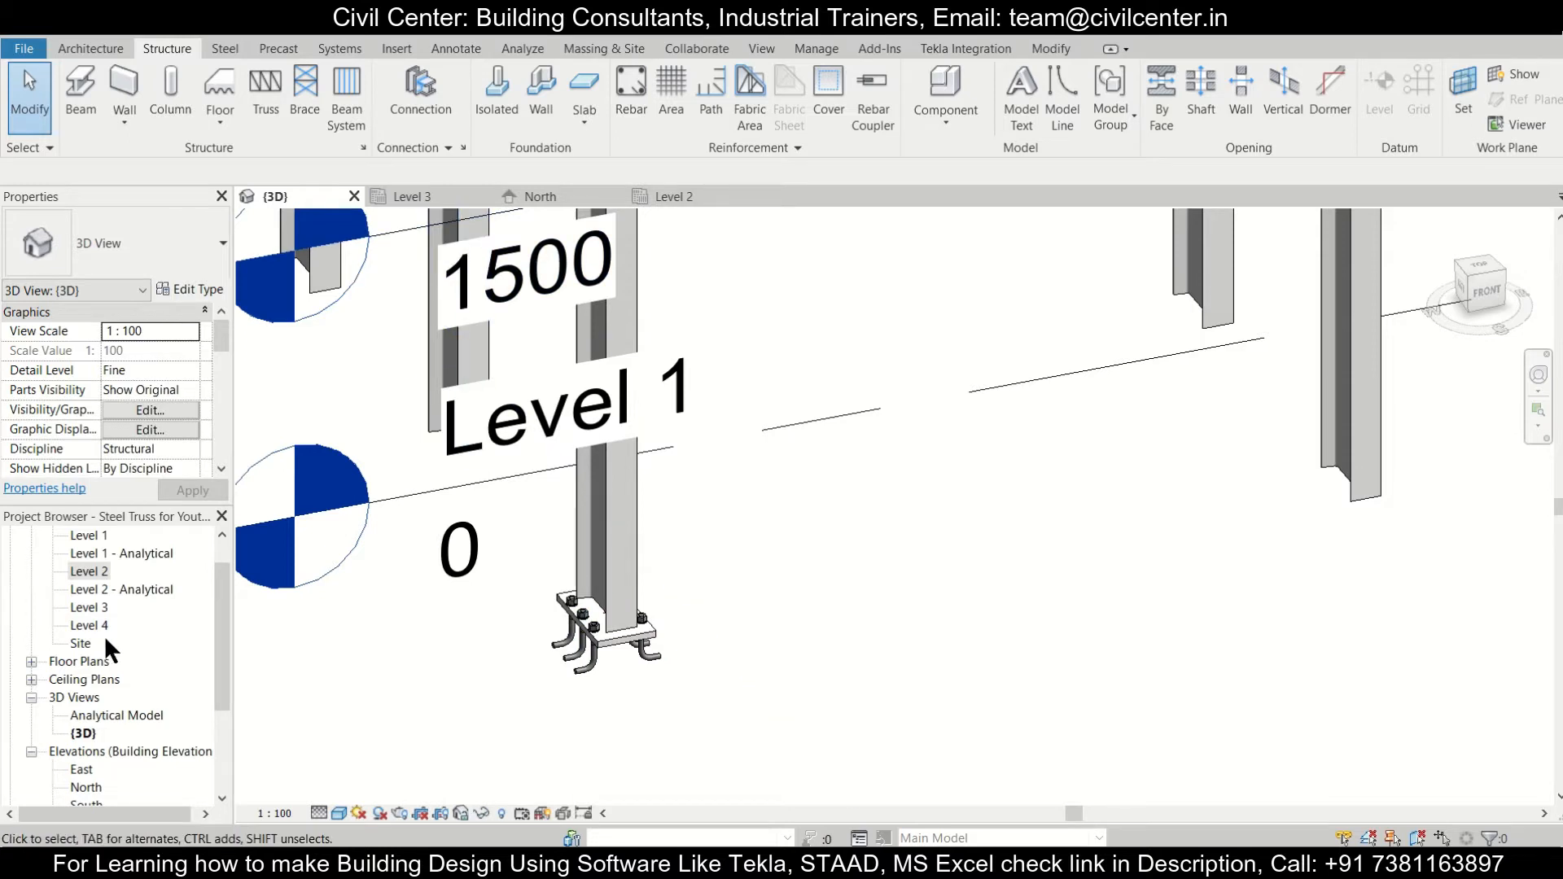
# In the Level 1 plan, copy the grid 1/5 base plate to the other grid 1 columns.
pyautogui.doubleClick(88, 534)
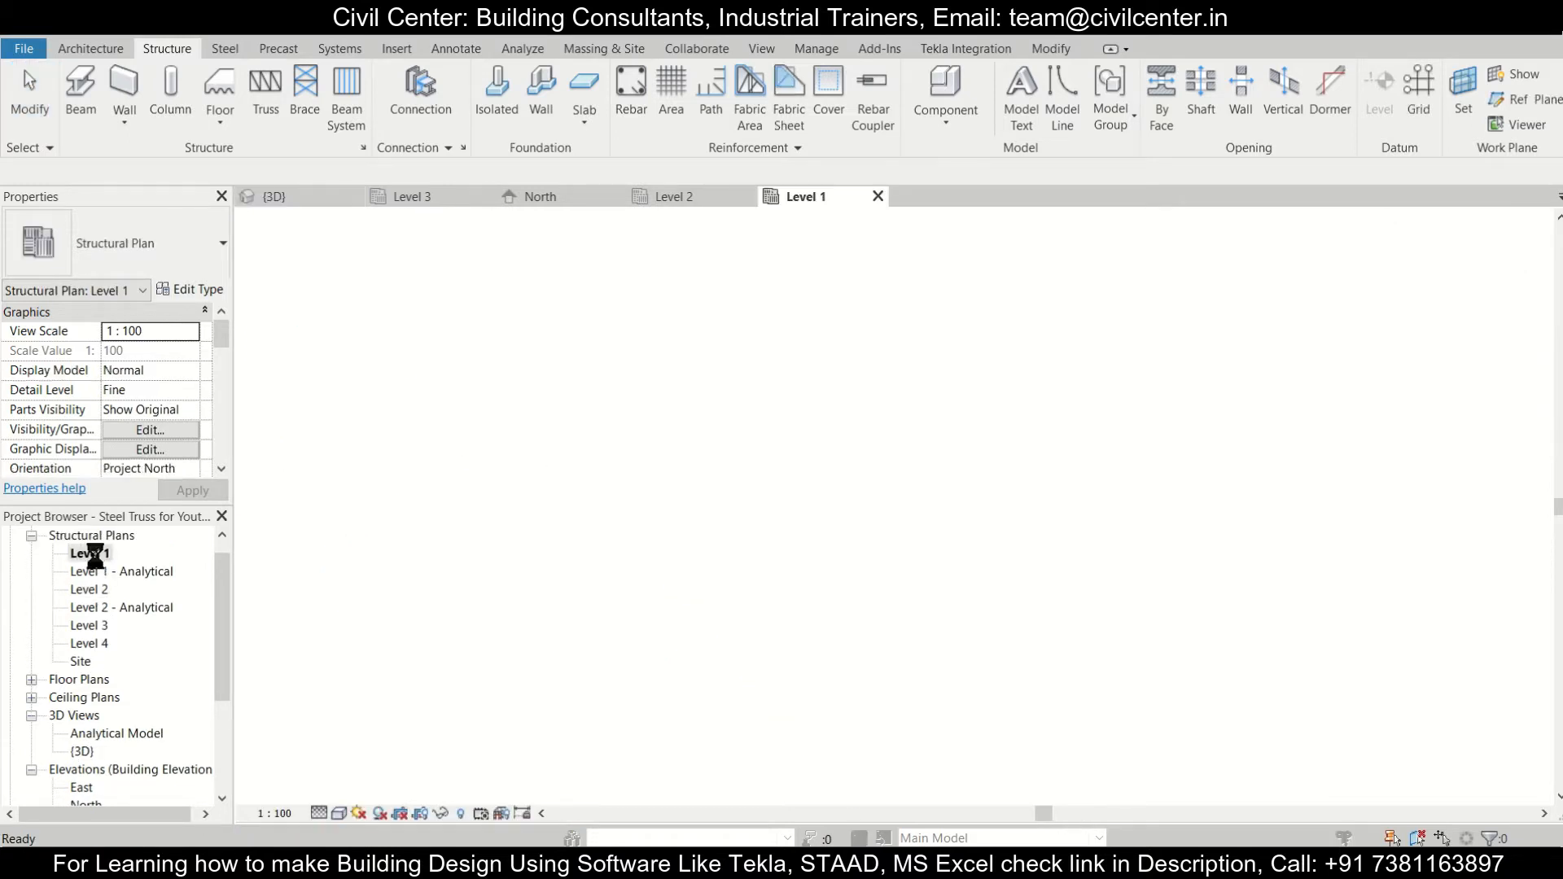
pyautogui.doubleClick(89, 553)
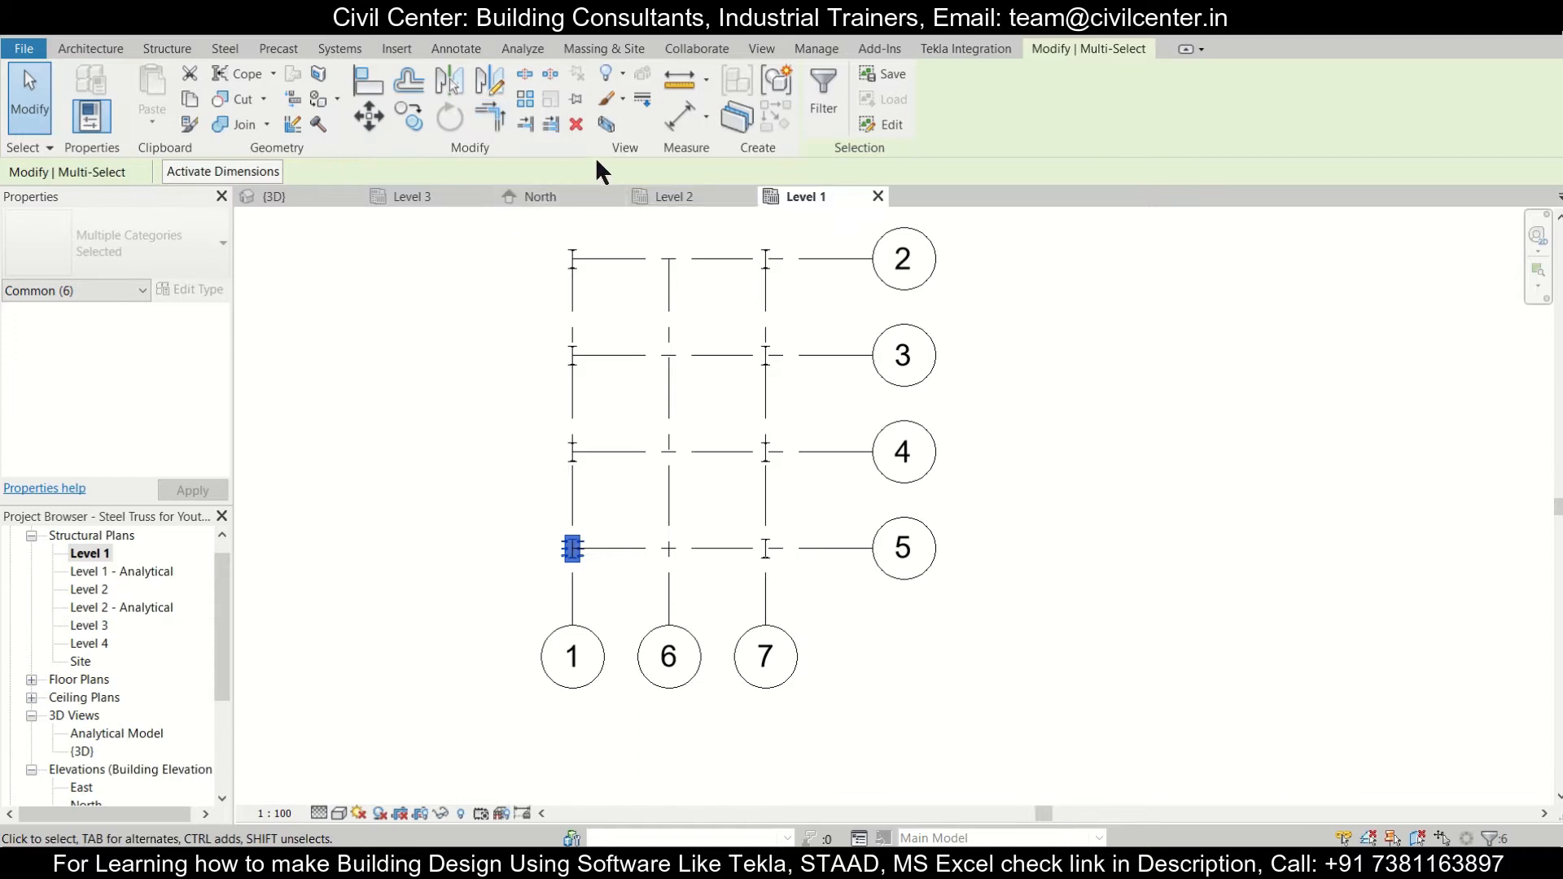
pyautogui.click(368, 115)
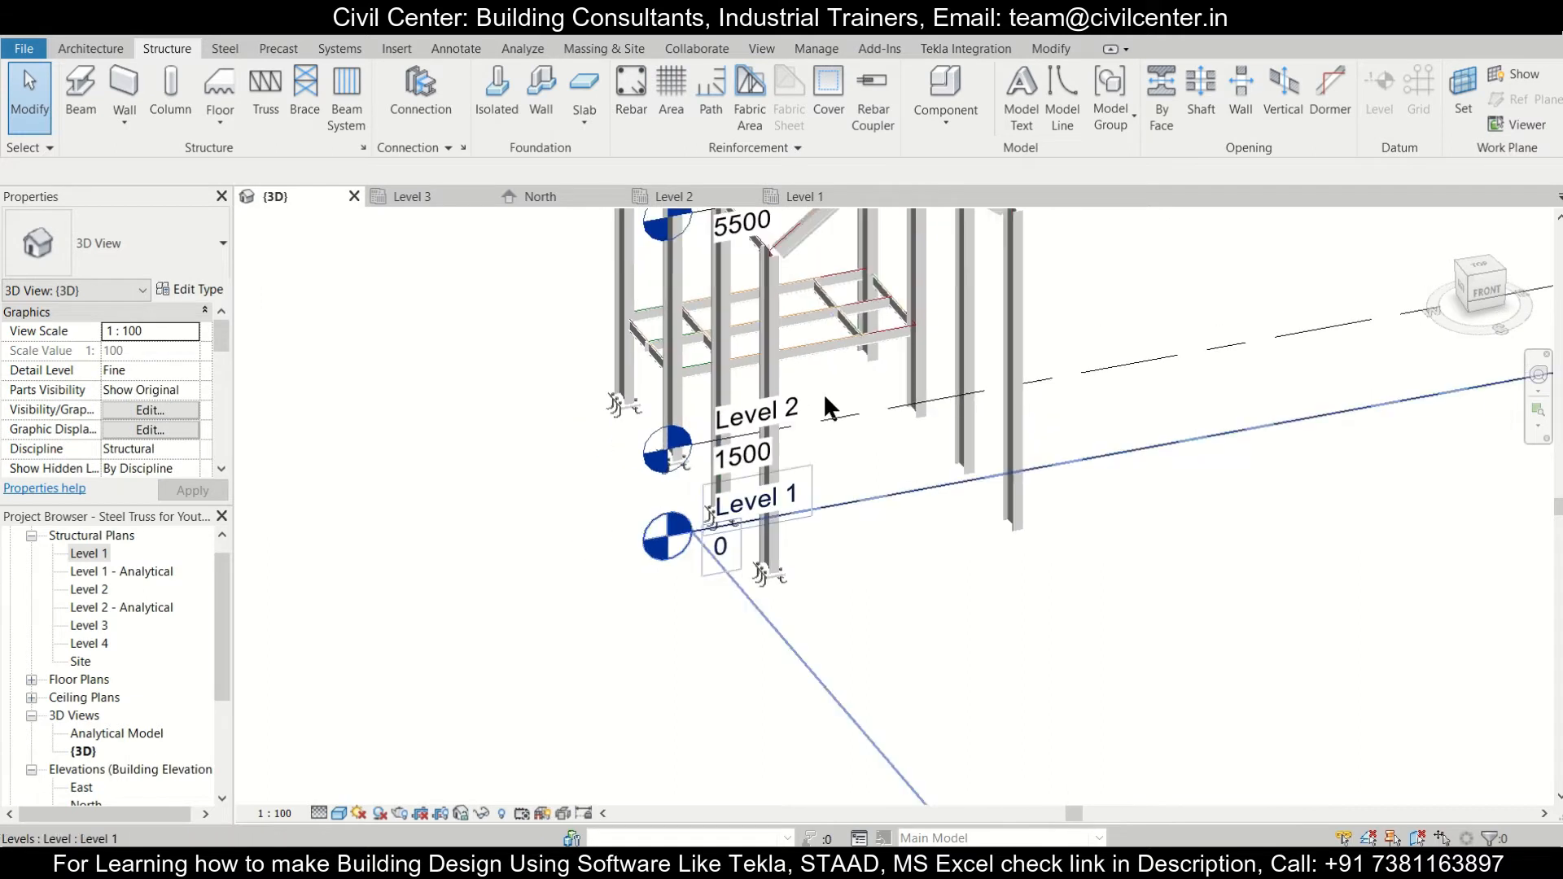
# Filter the grid 1 selection to base plate parts only and copy them to grid 7.
pyautogui.click(805, 195)
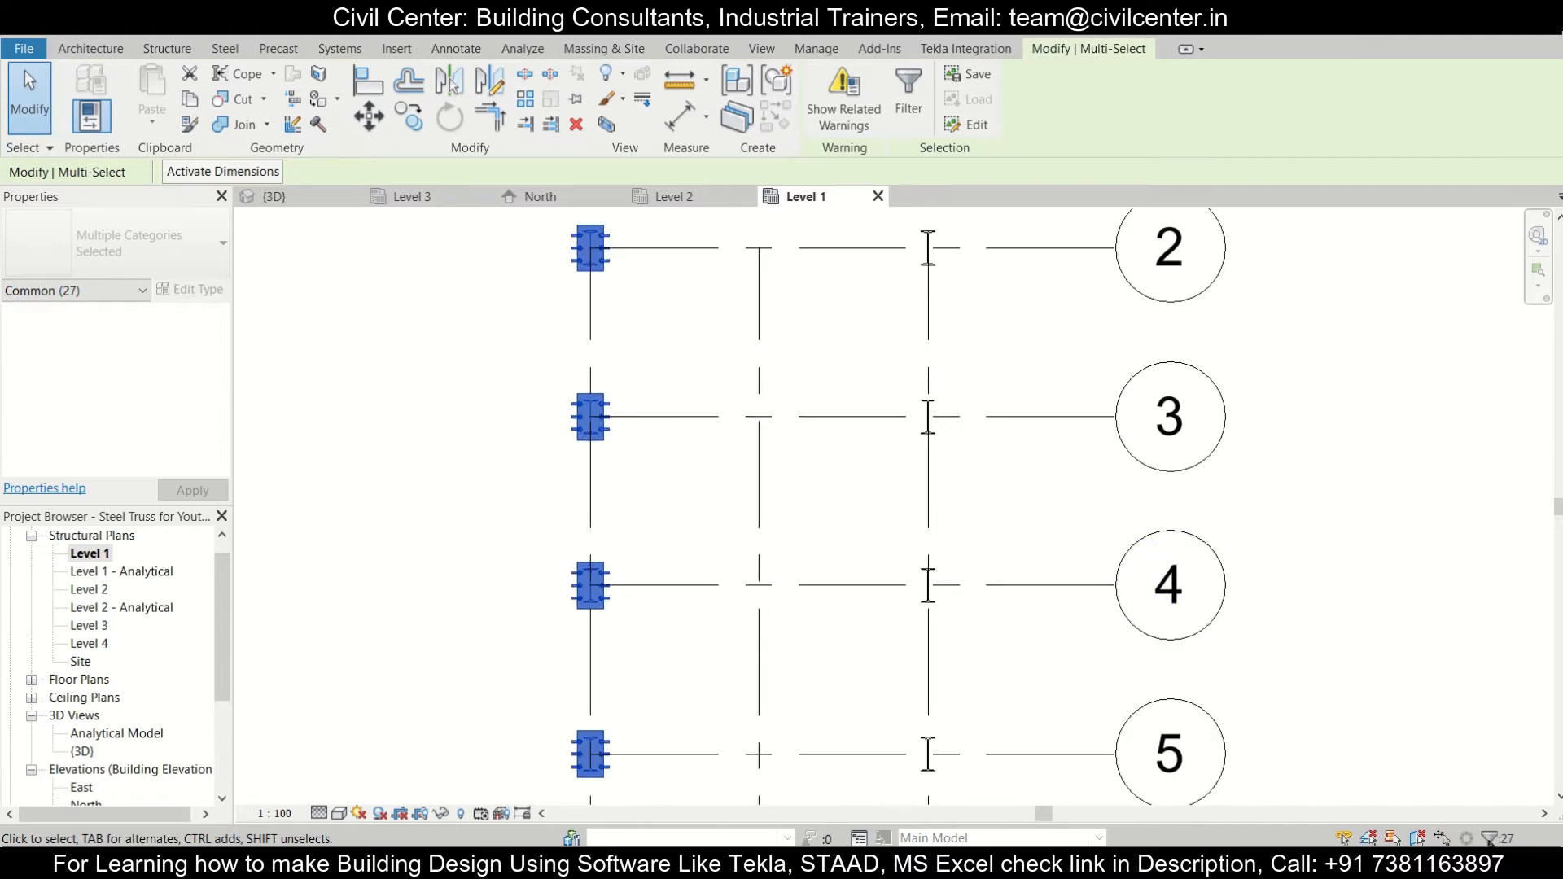
pyautogui.click(907, 89)
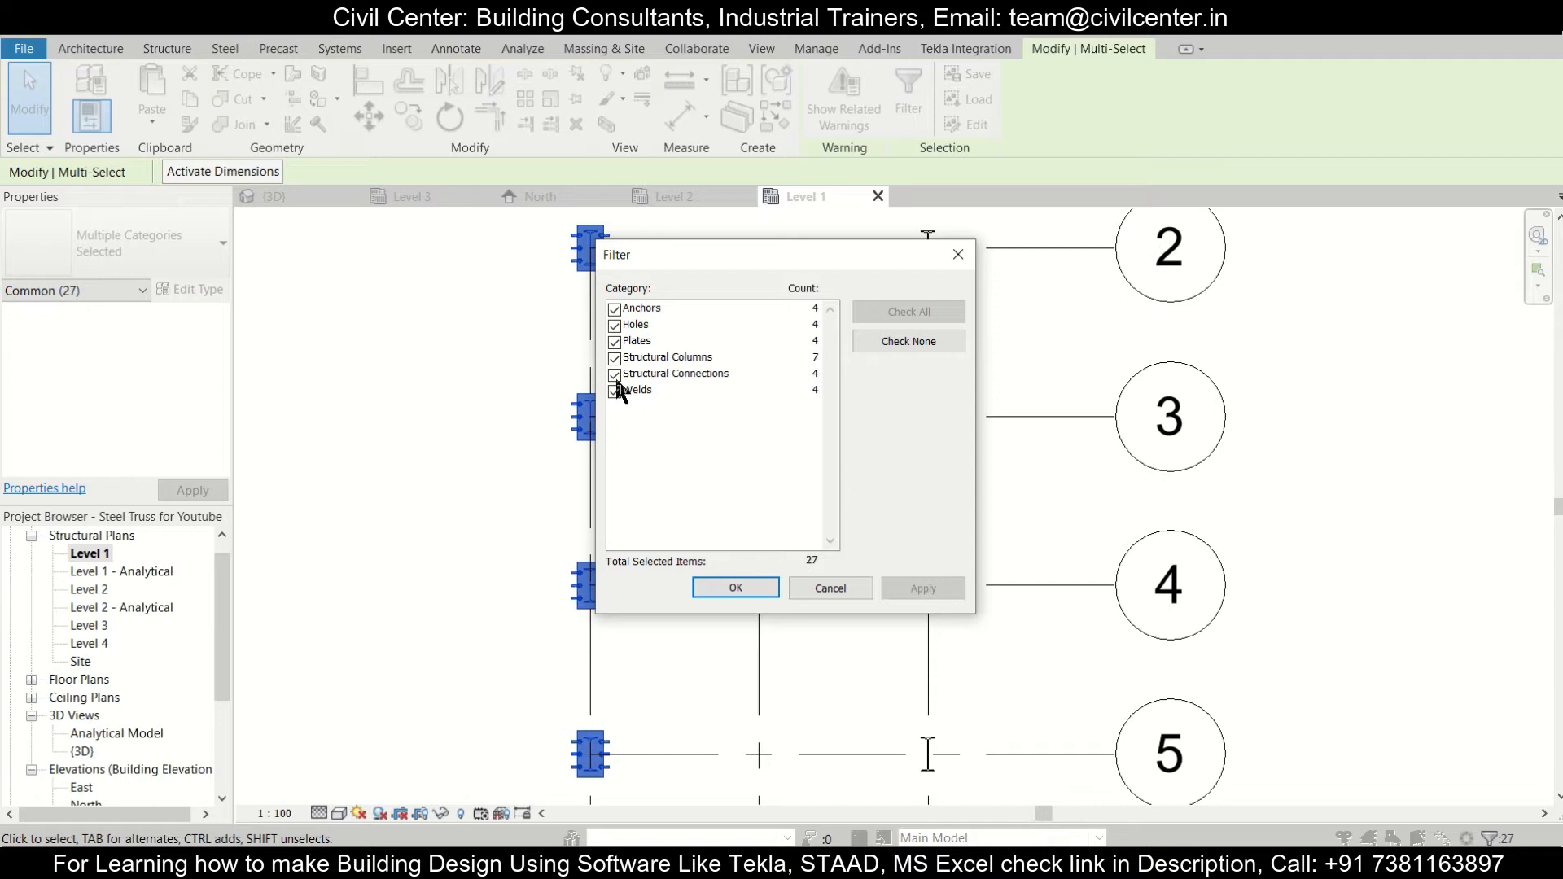
pyautogui.click(615, 390)
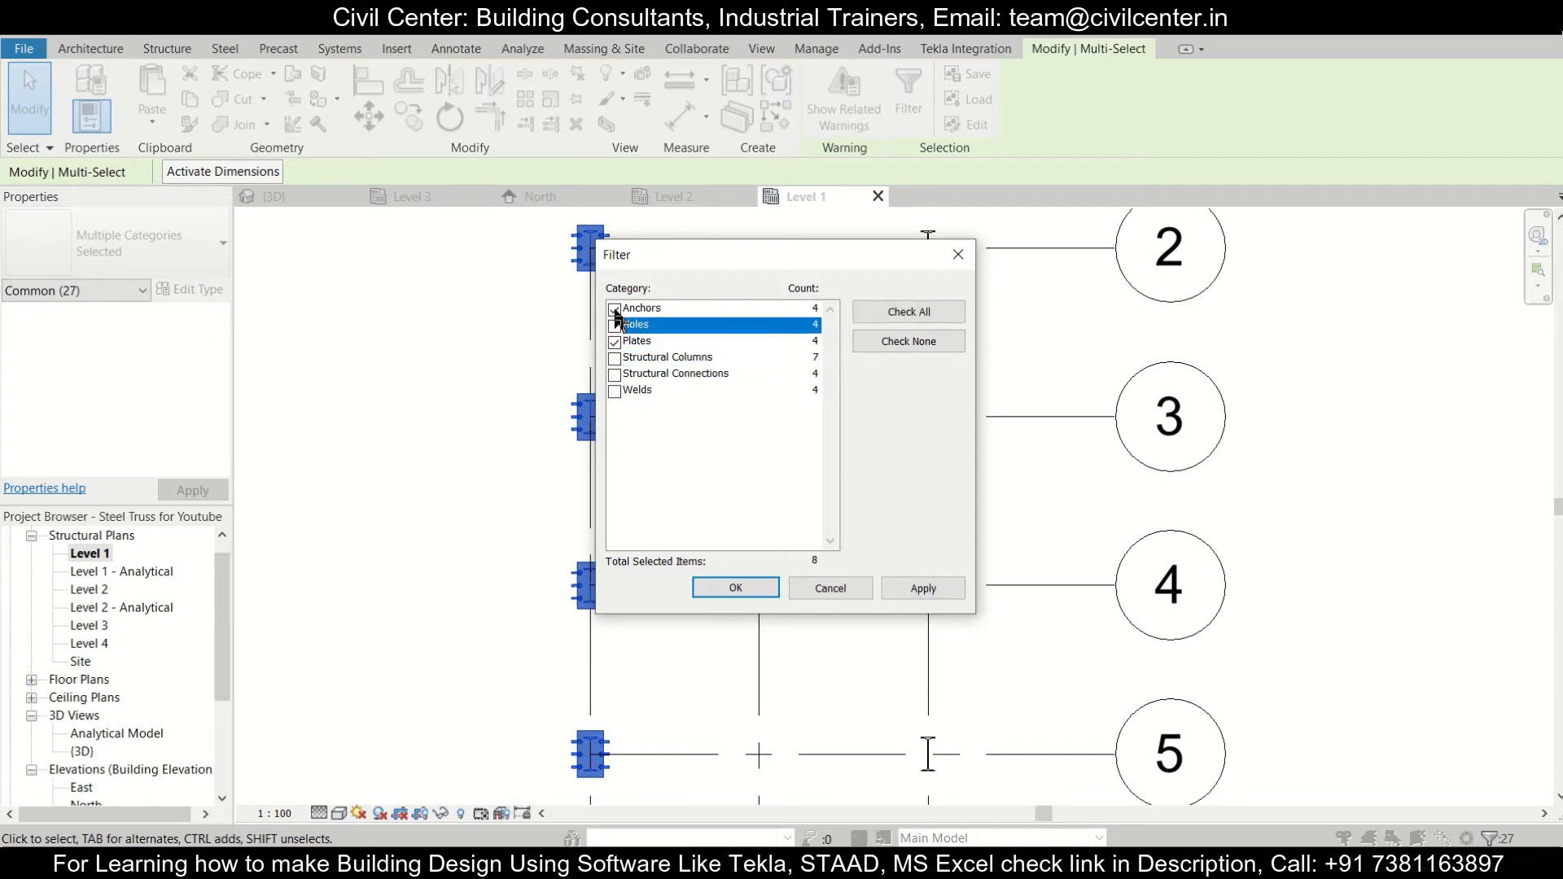
pyautogui.click(907, 311)
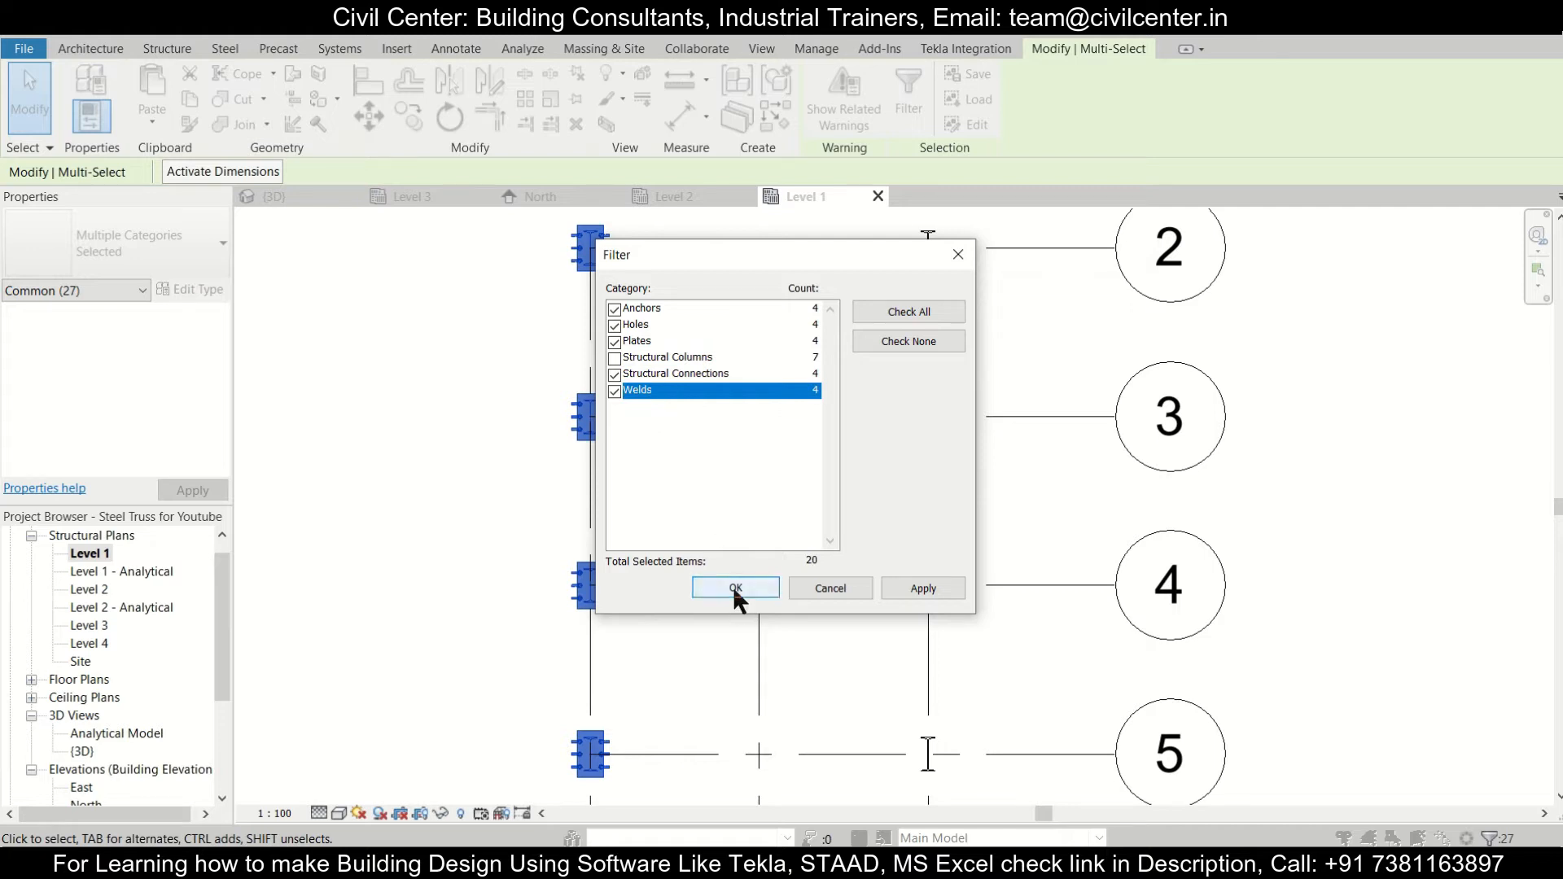
pyautogui.click(734, 588)
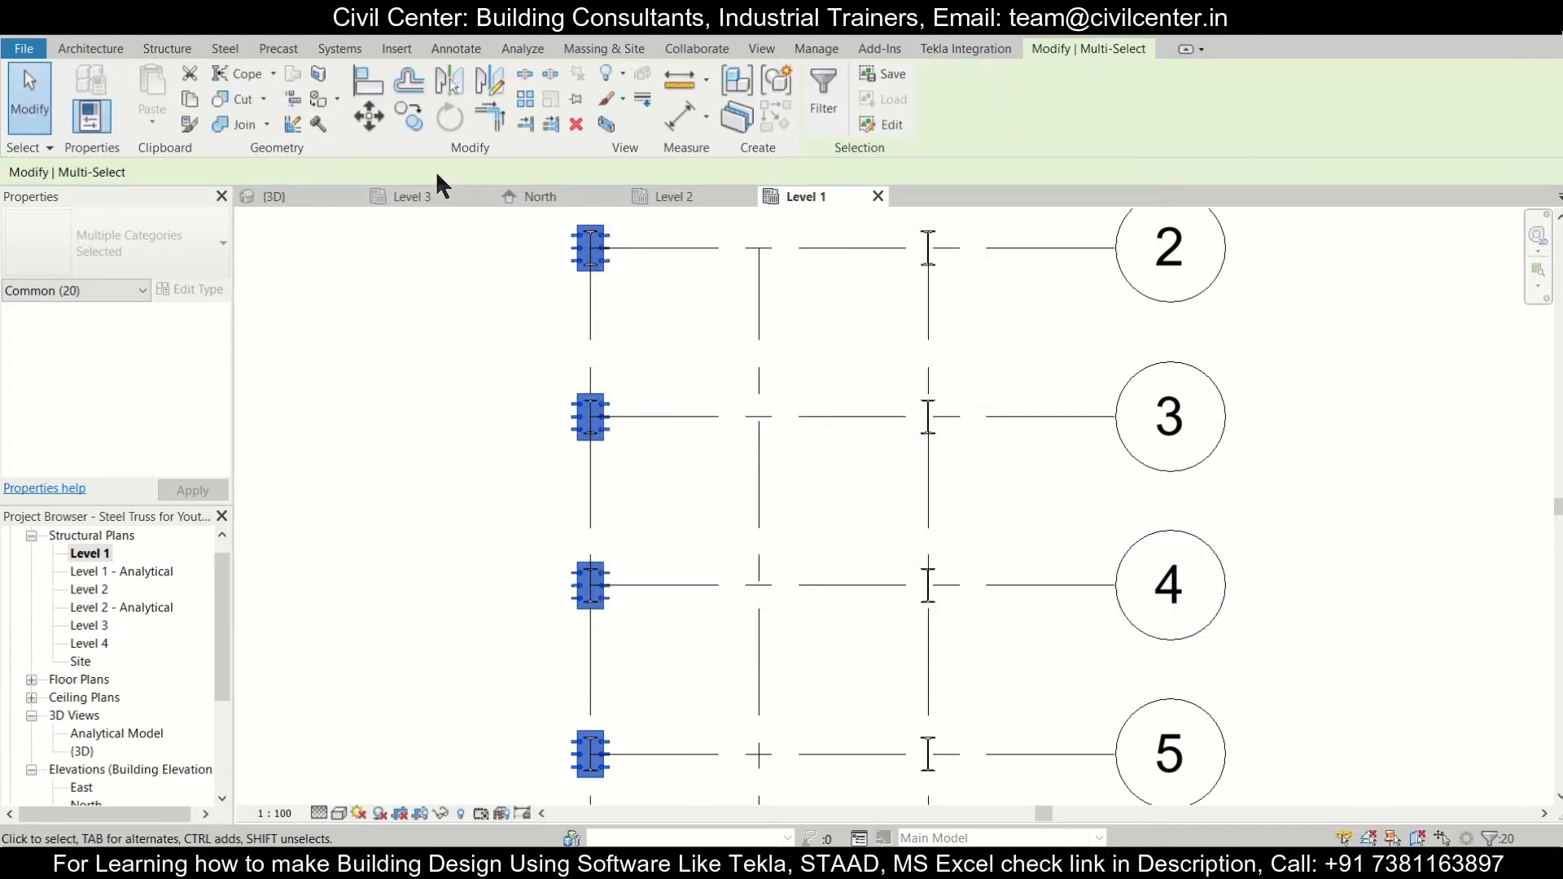
pyautogui.moveTo(450, 81)
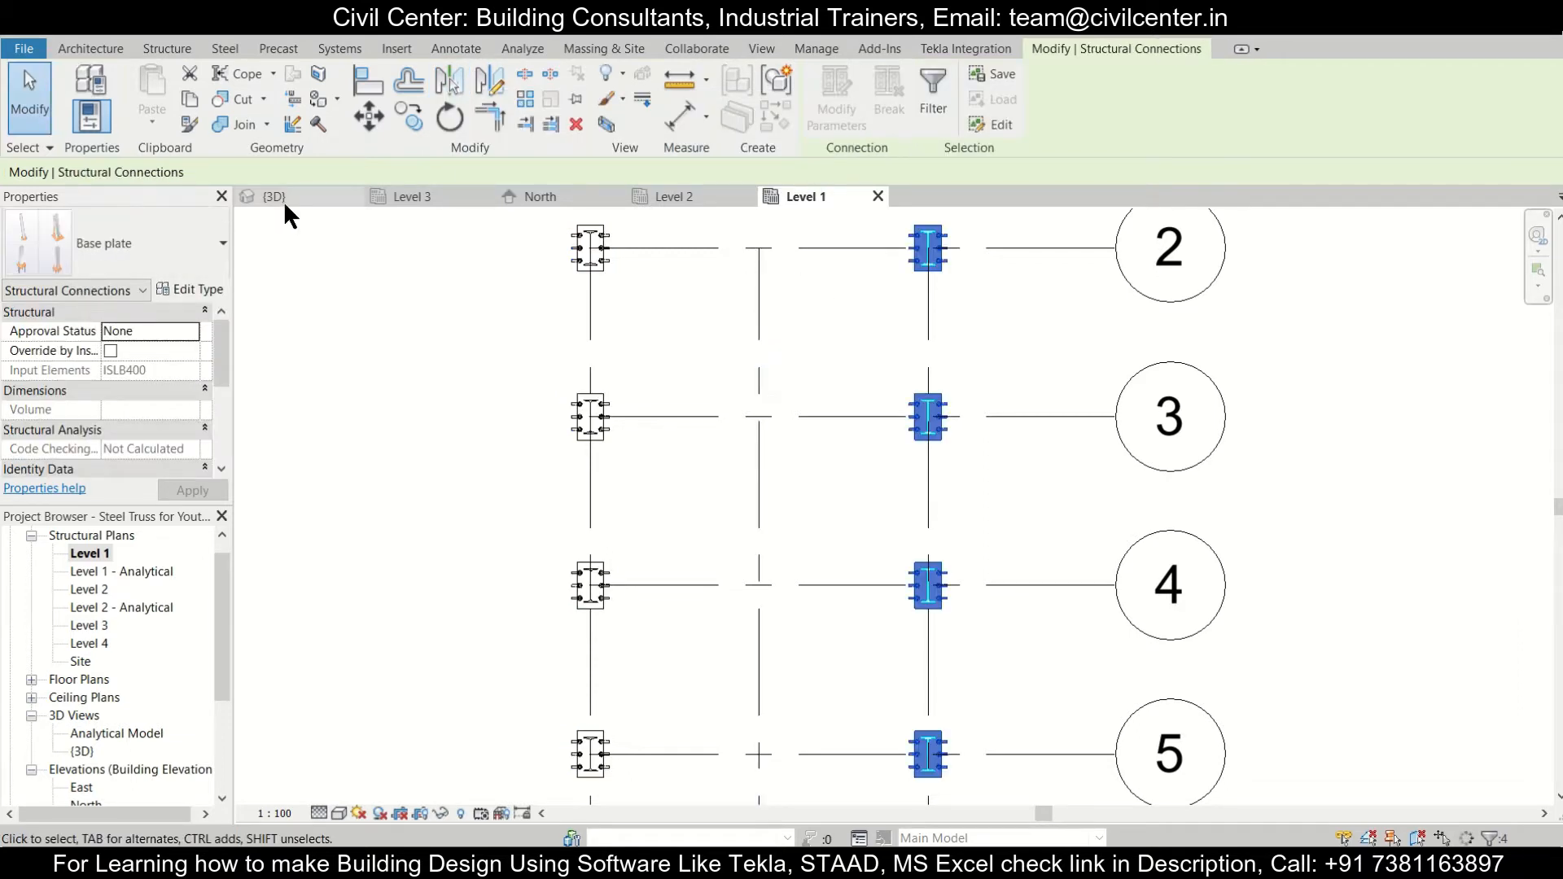
pyautogui.click(274, 196)
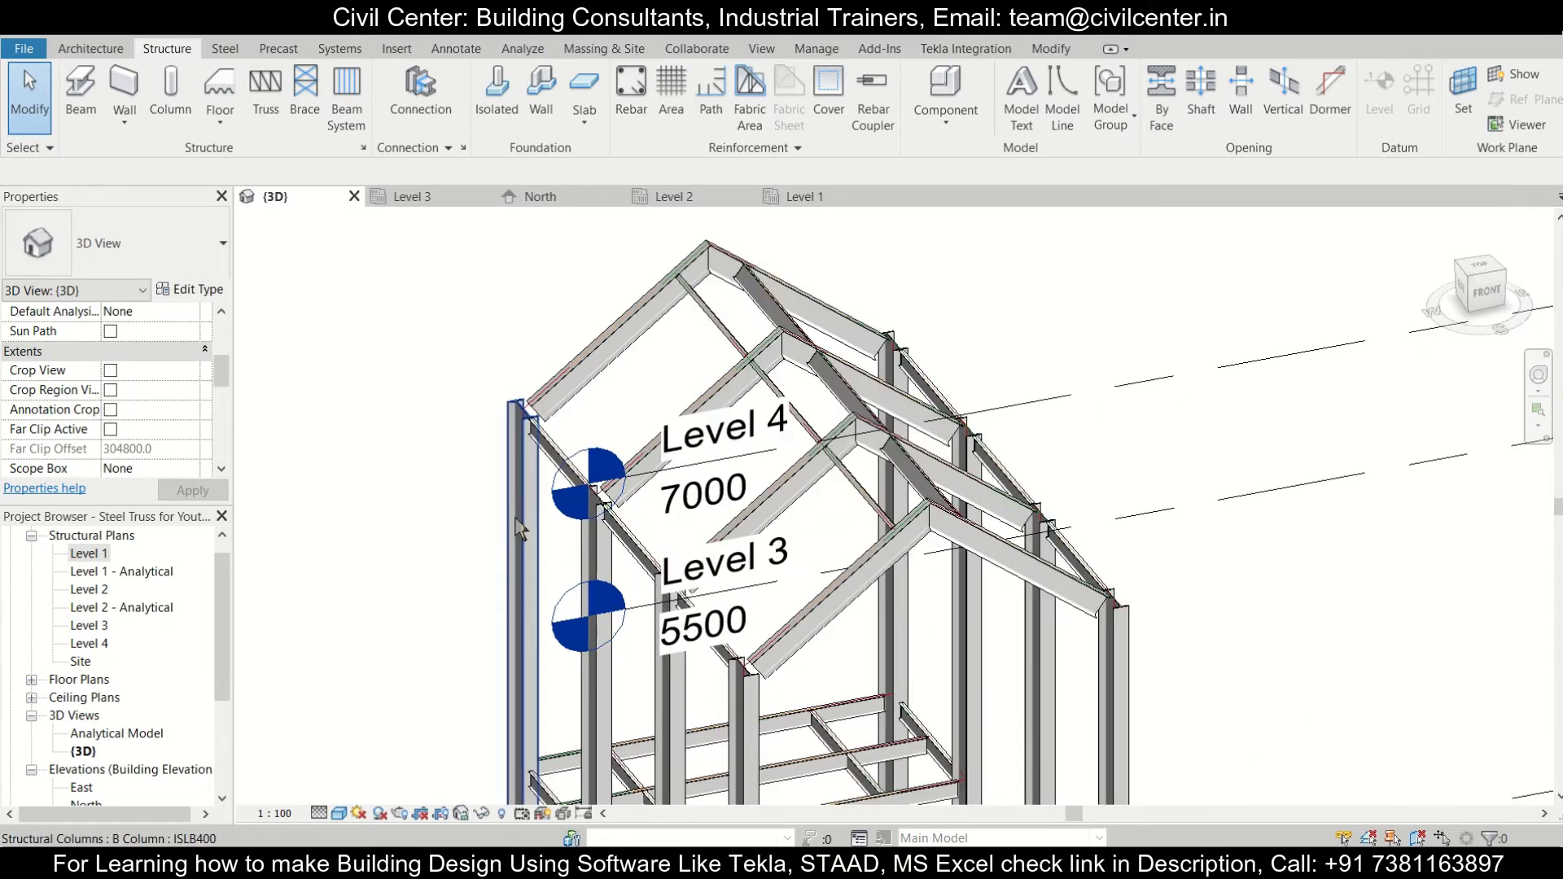
pyautogui.moveTo(648, 339)
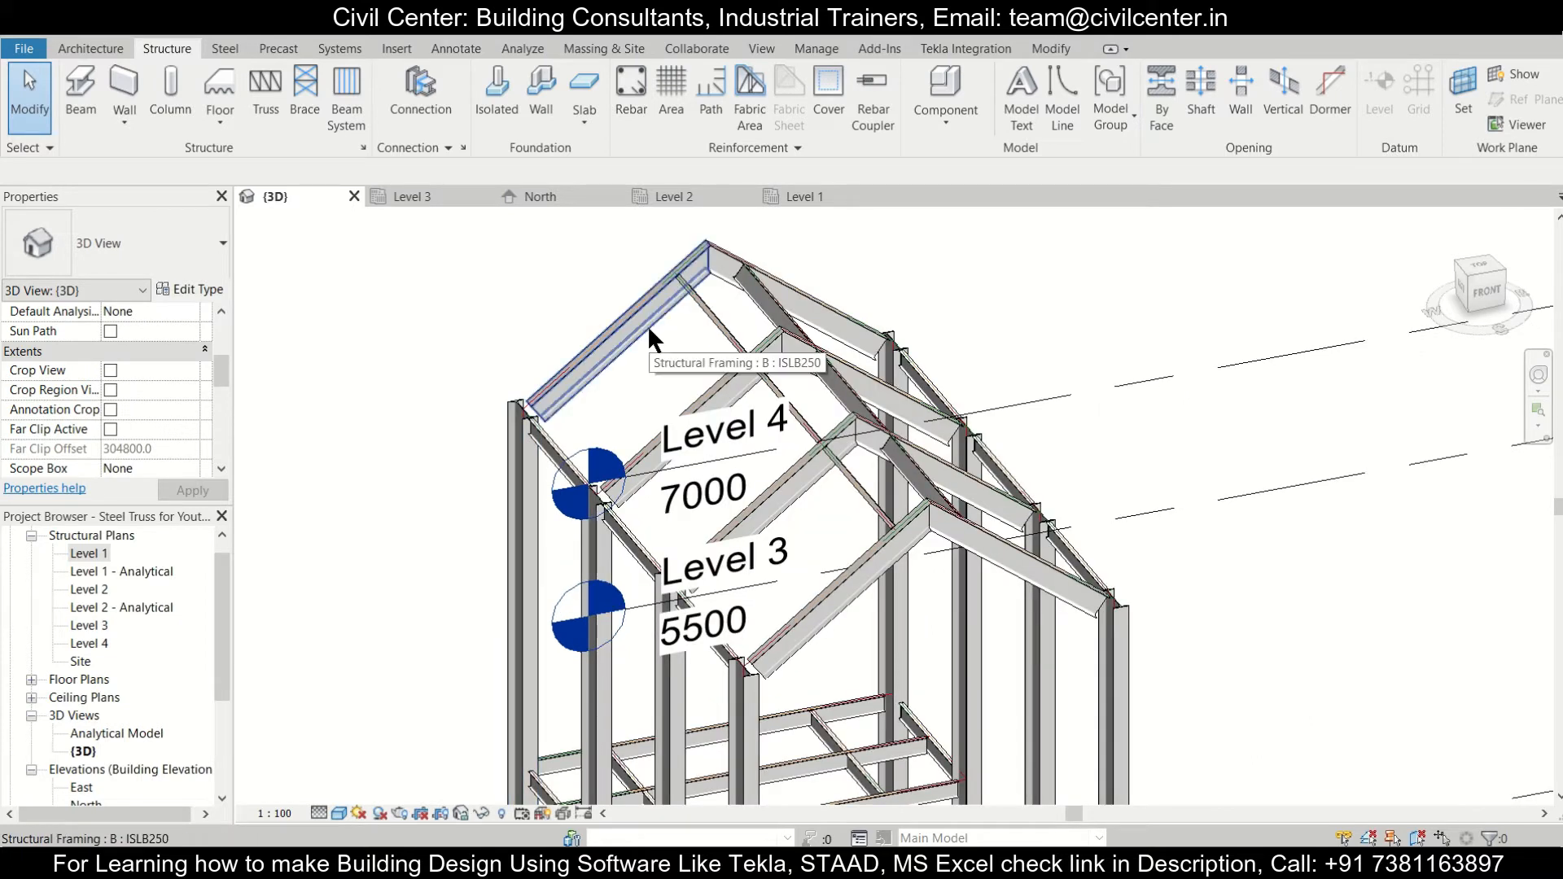
# Select the left rafter together with its column in the 3D view.
pyautogui.click(519, 449)
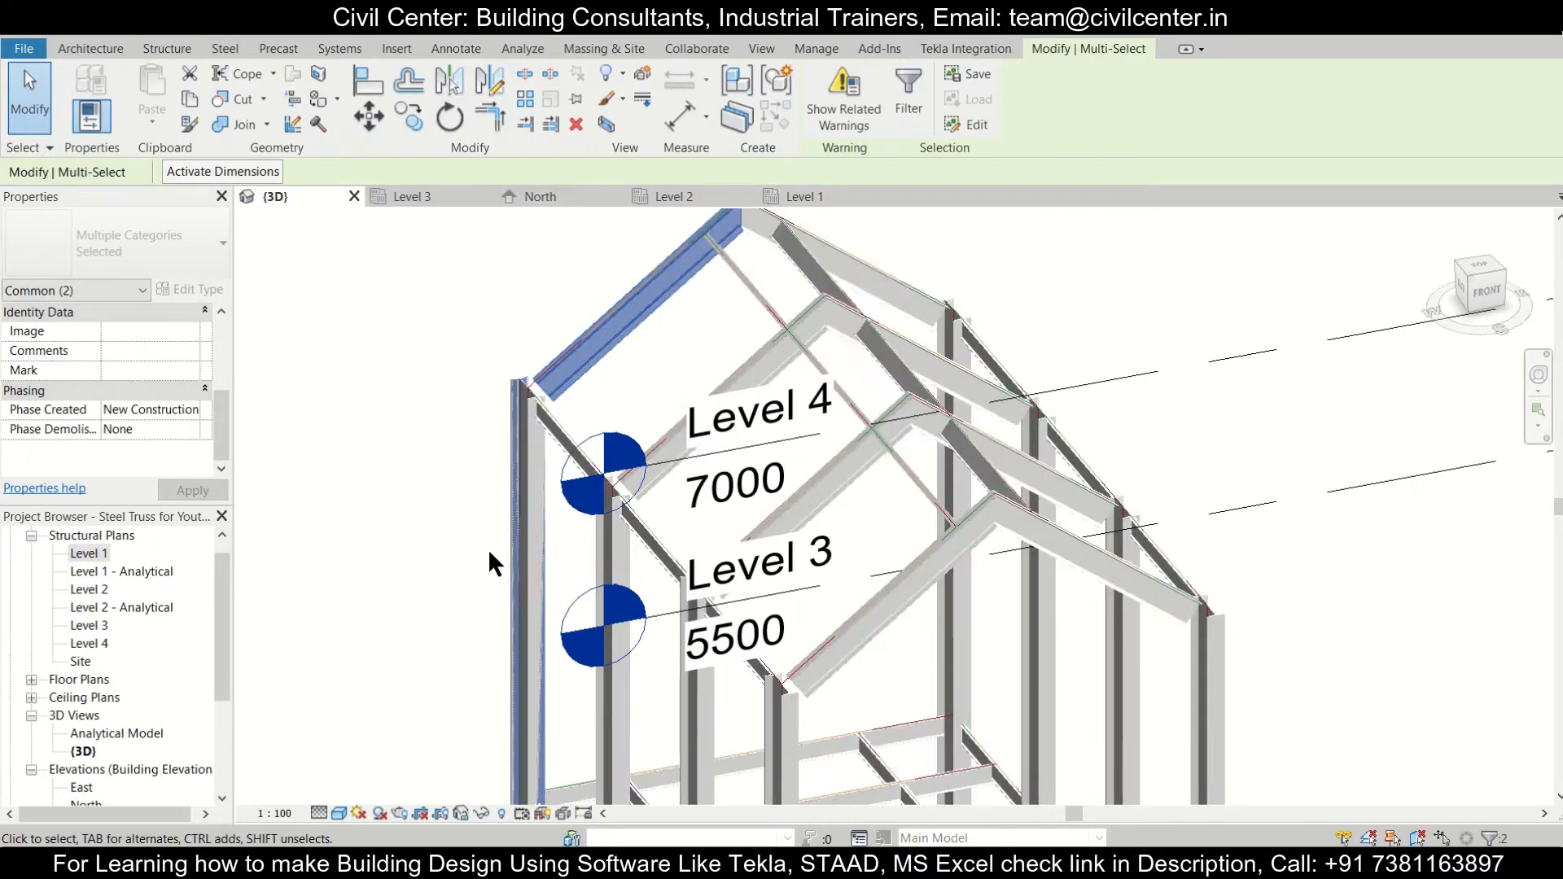
pyautogui.scroll(-3)
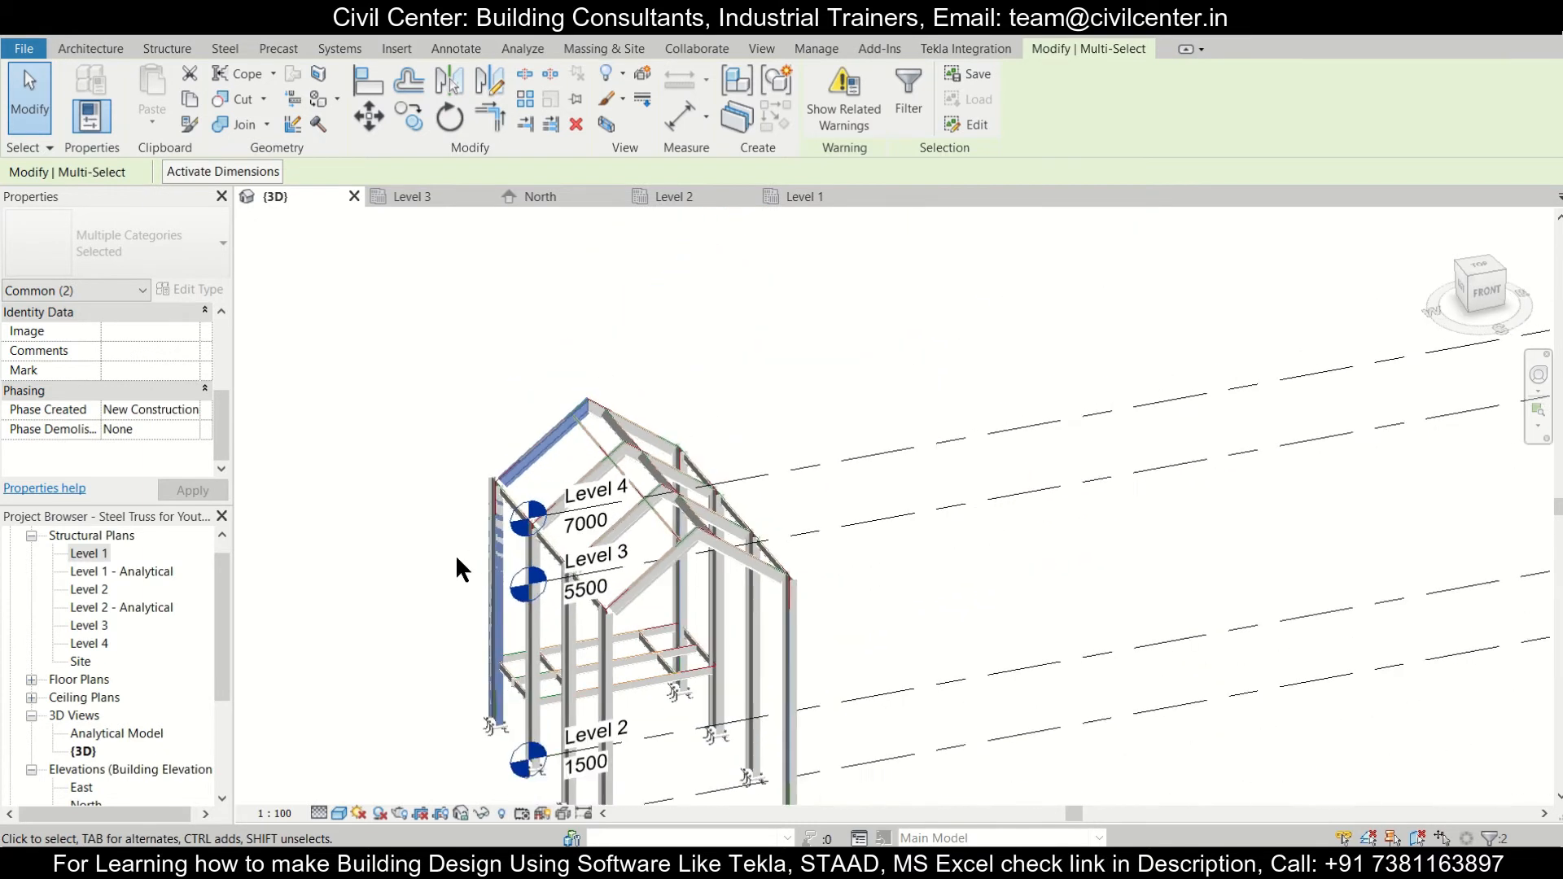
pyautogui.click(166, 48)
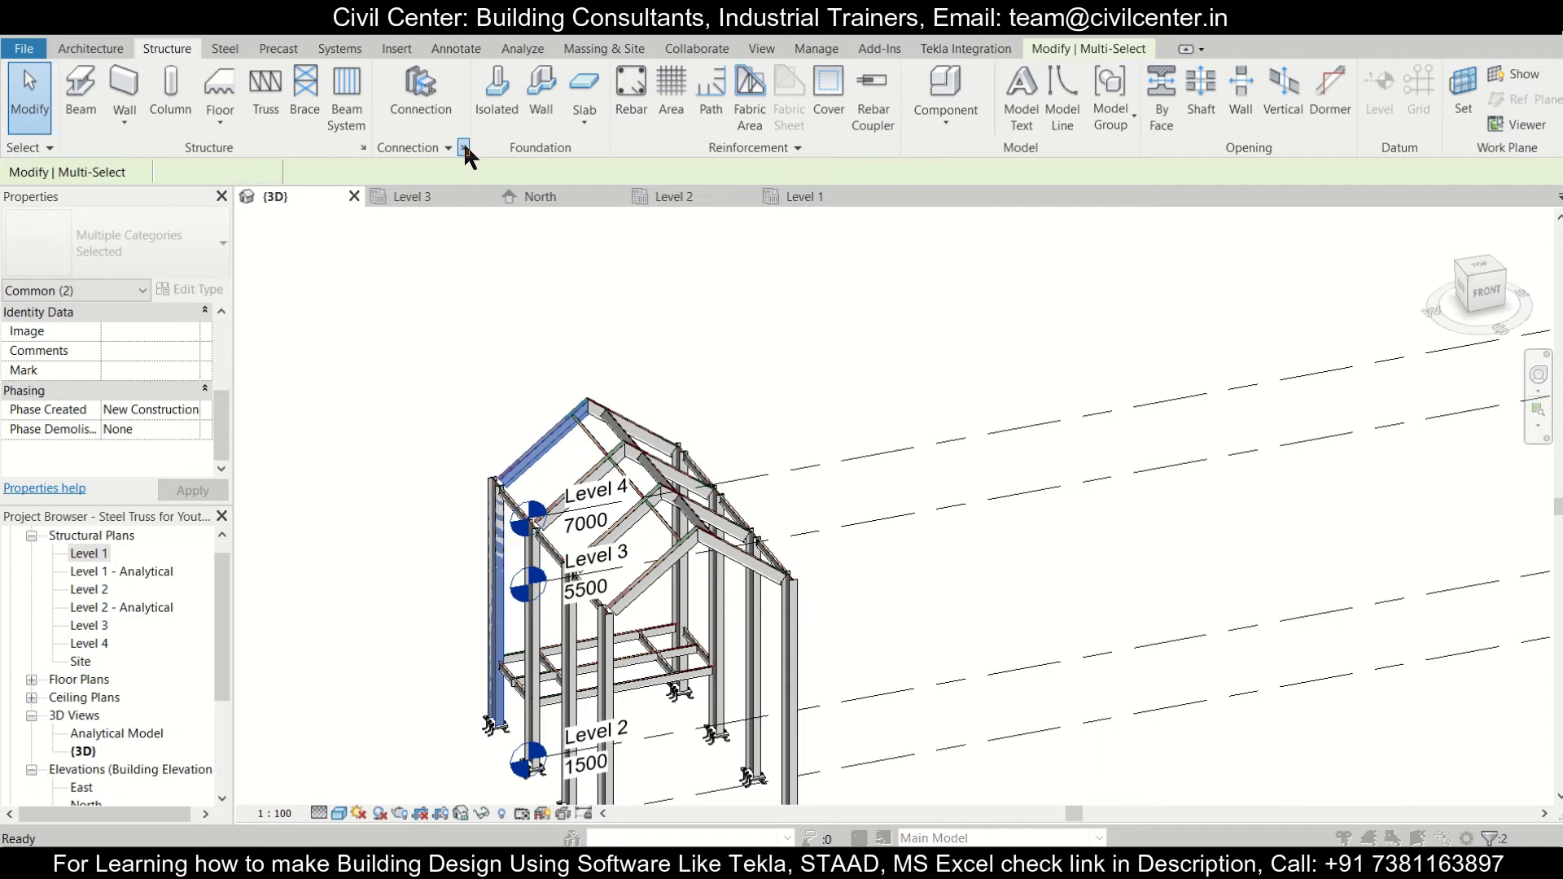
# Load every available steel connection type into the project and reselect the knee members.
pyautogui.click(461, 147)
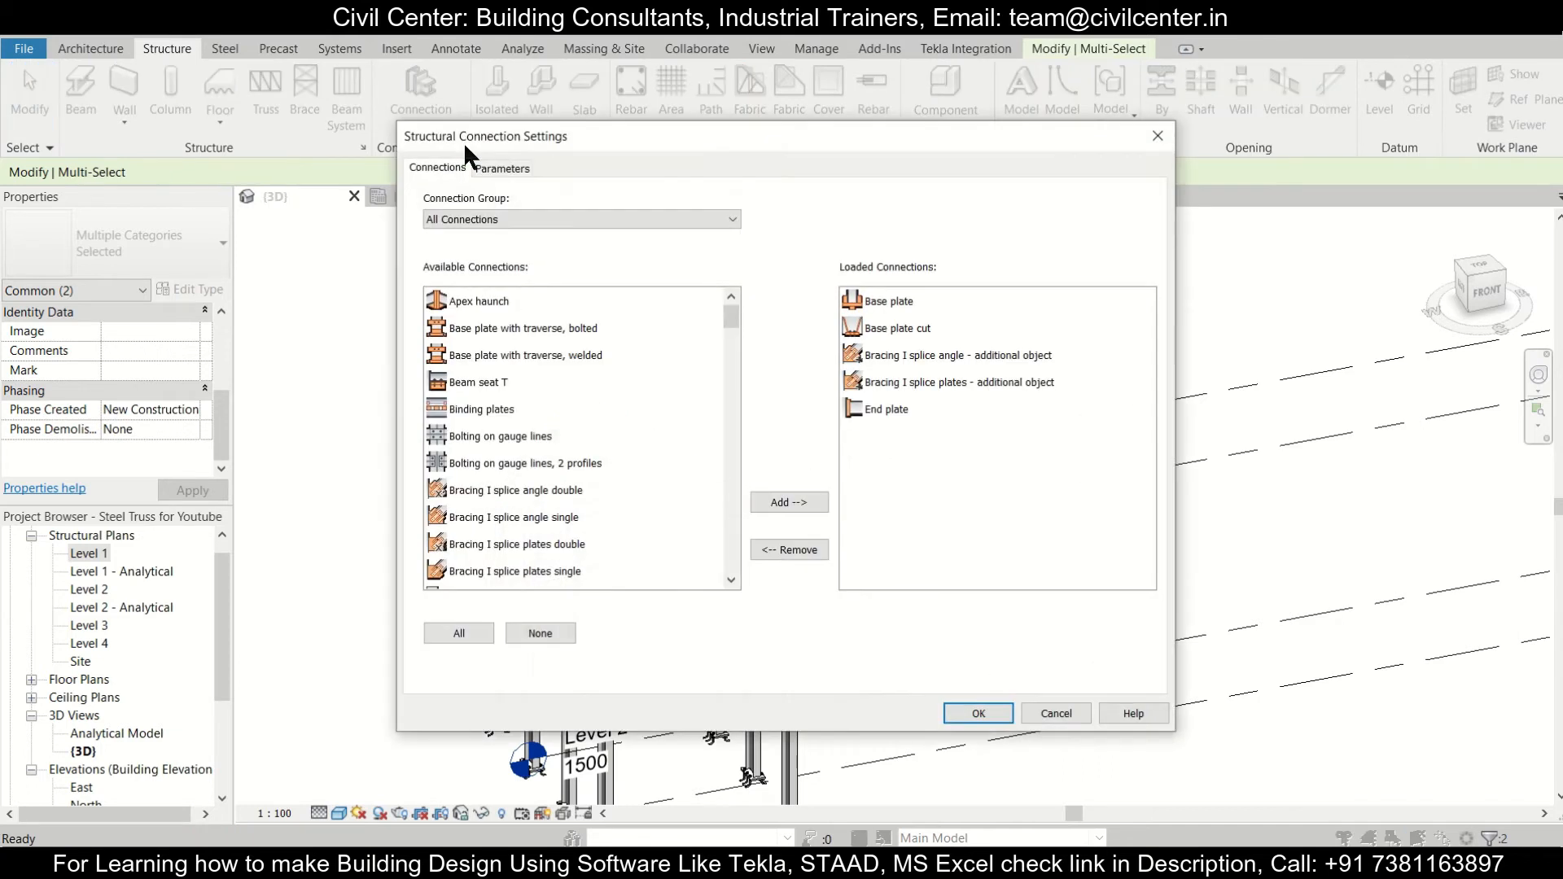
pyautogui.moveTo(686, 511)
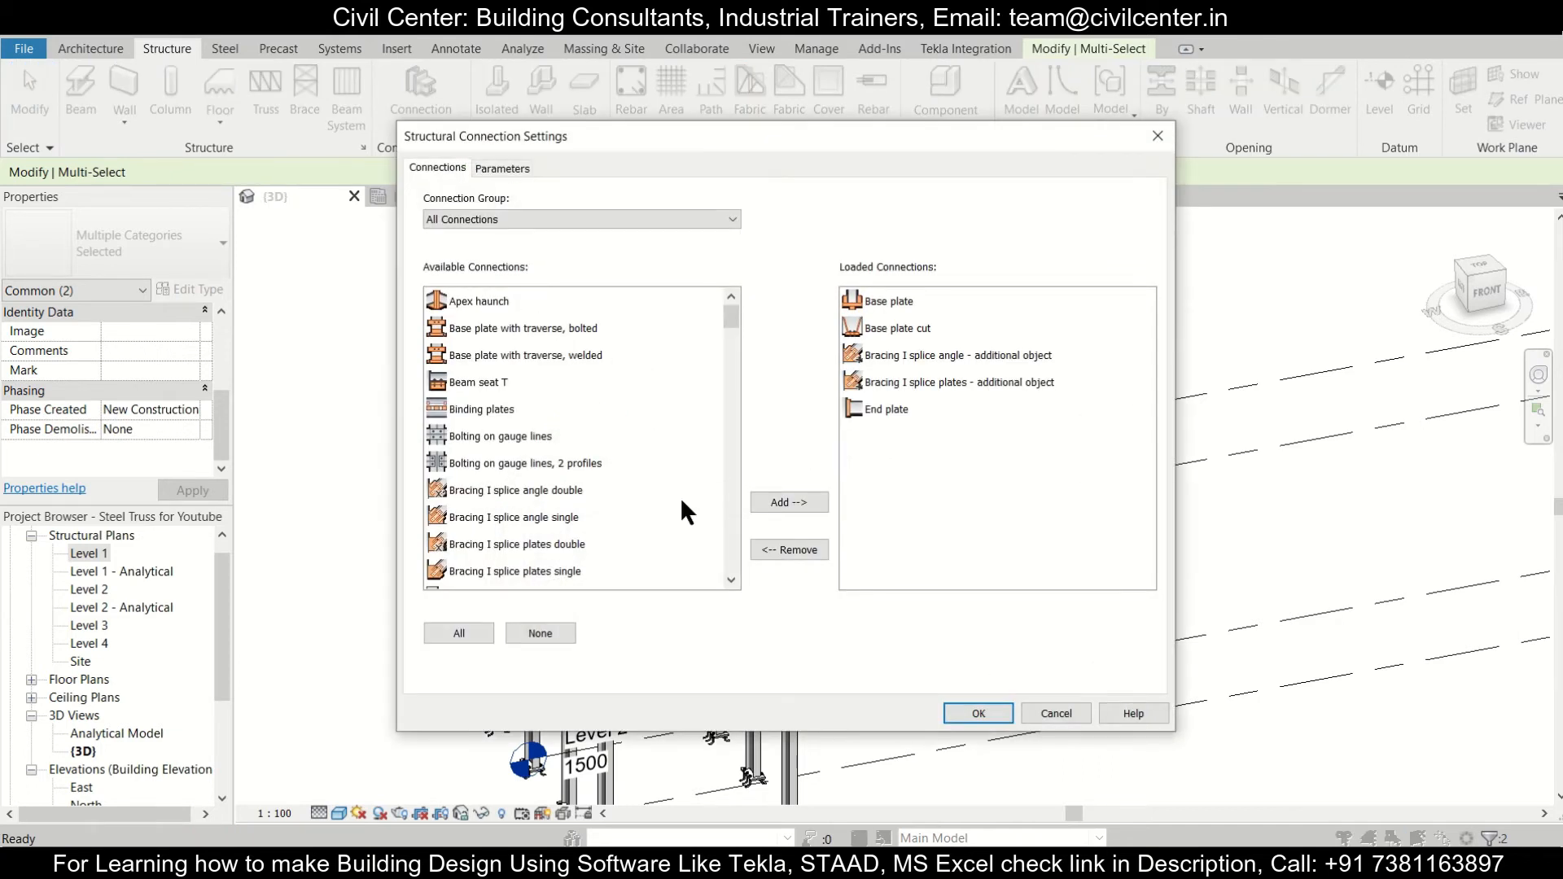
pyautogui.click(459, 633)
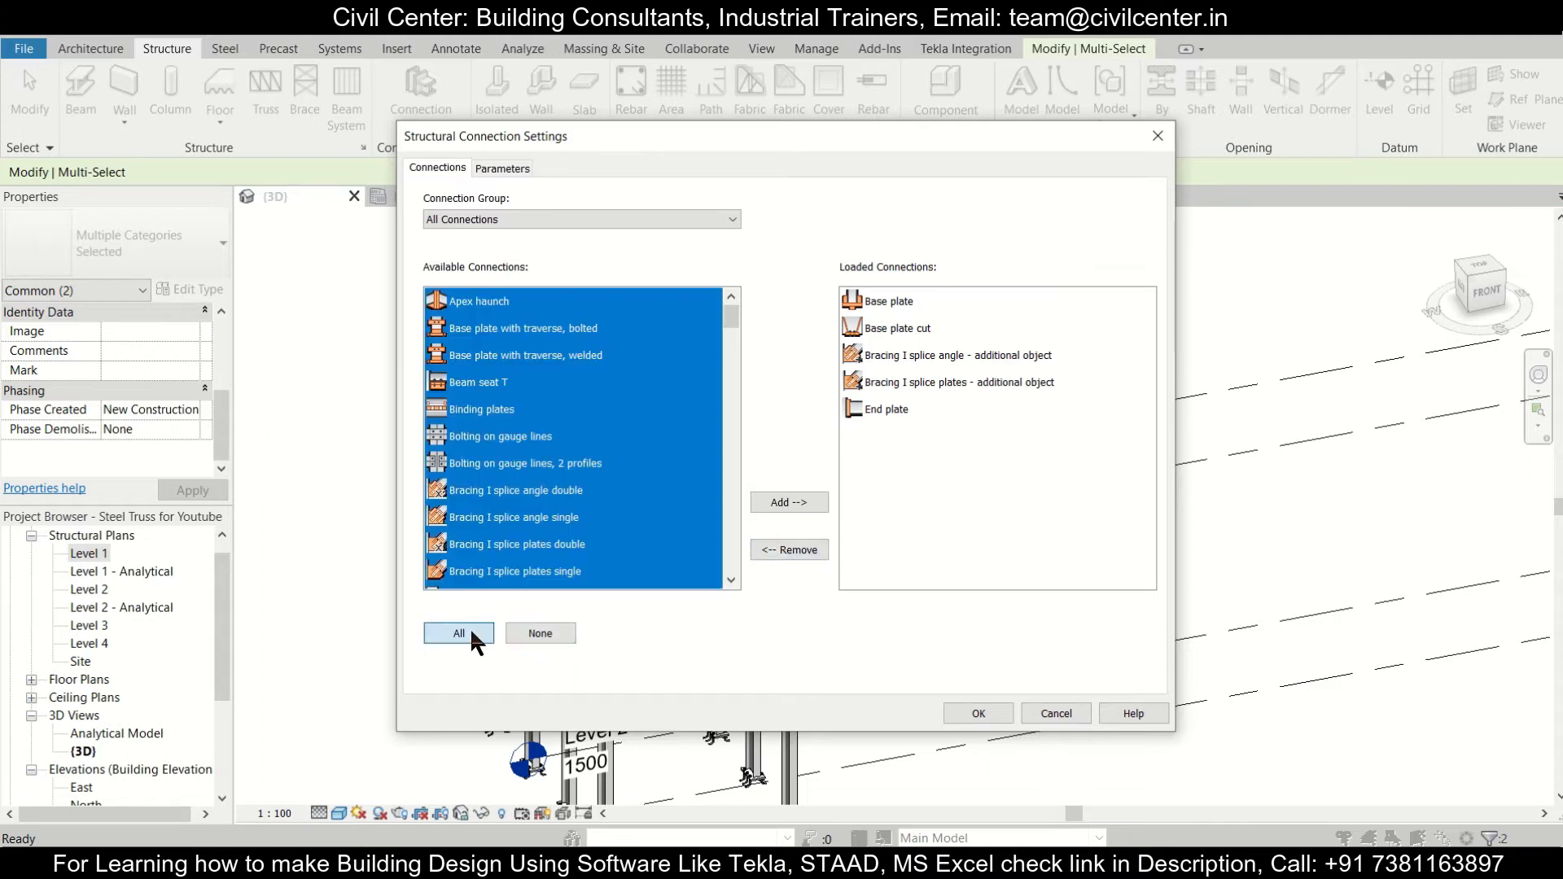
pyautogui.click(787, 502)
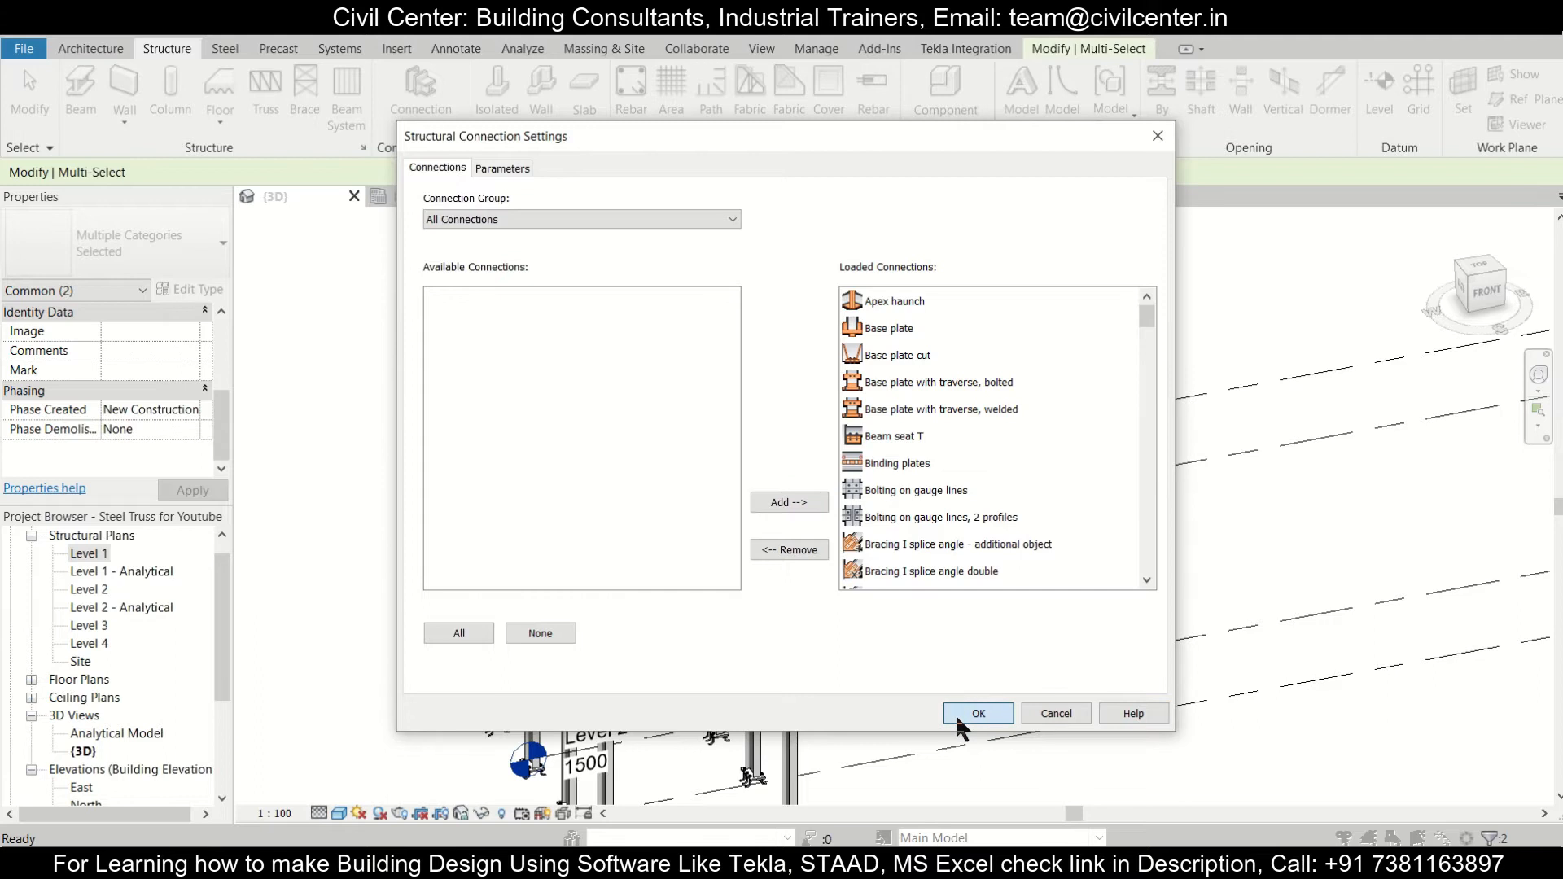
pyautogui.click(977, 713)
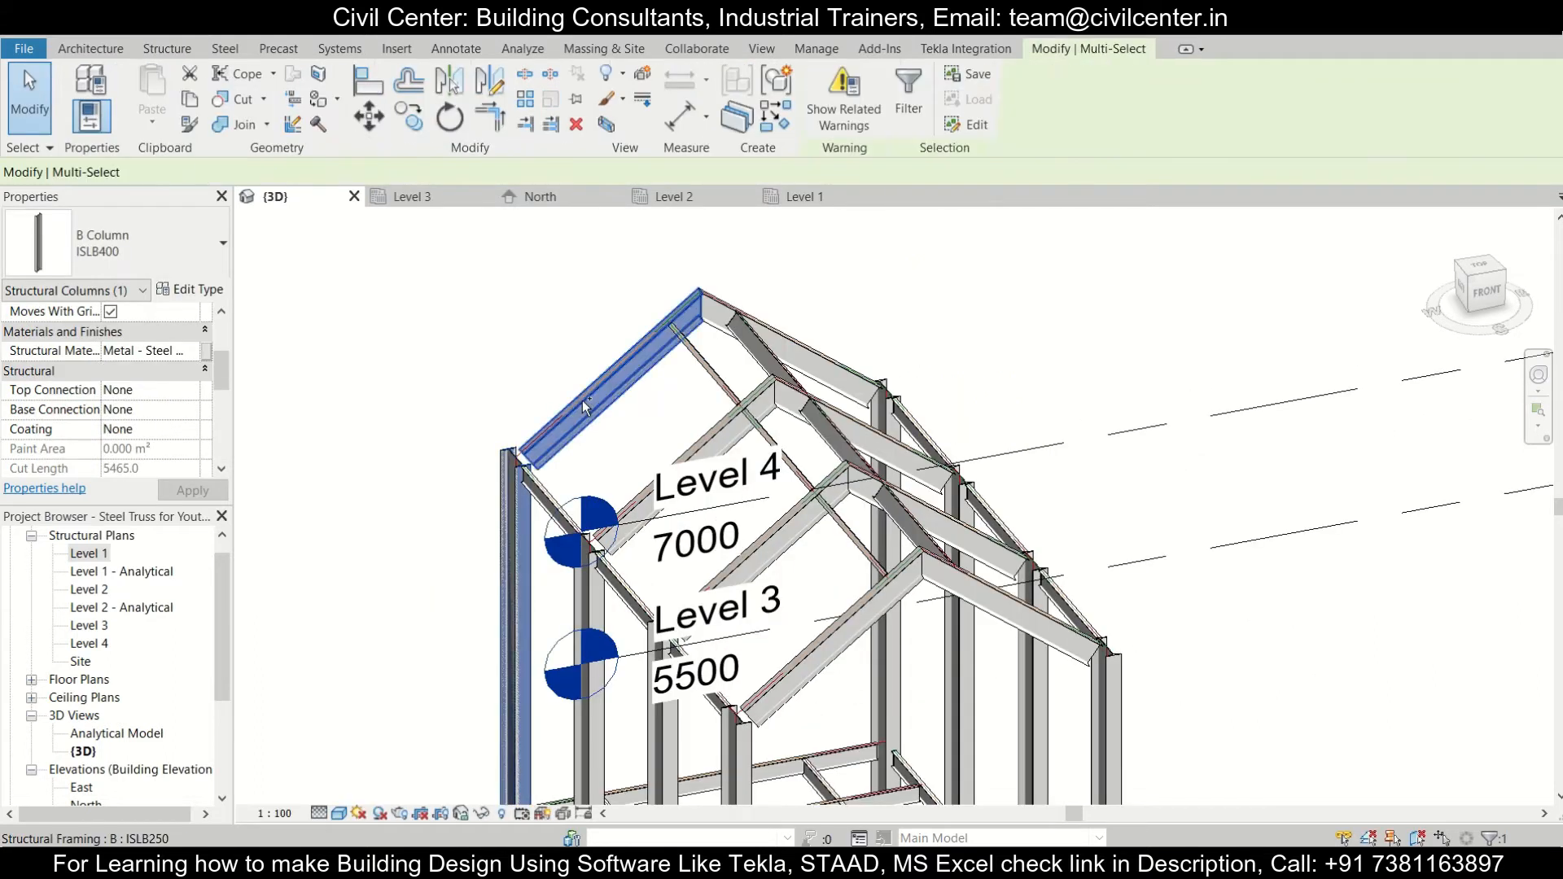
pyautogui.click(166, 48)
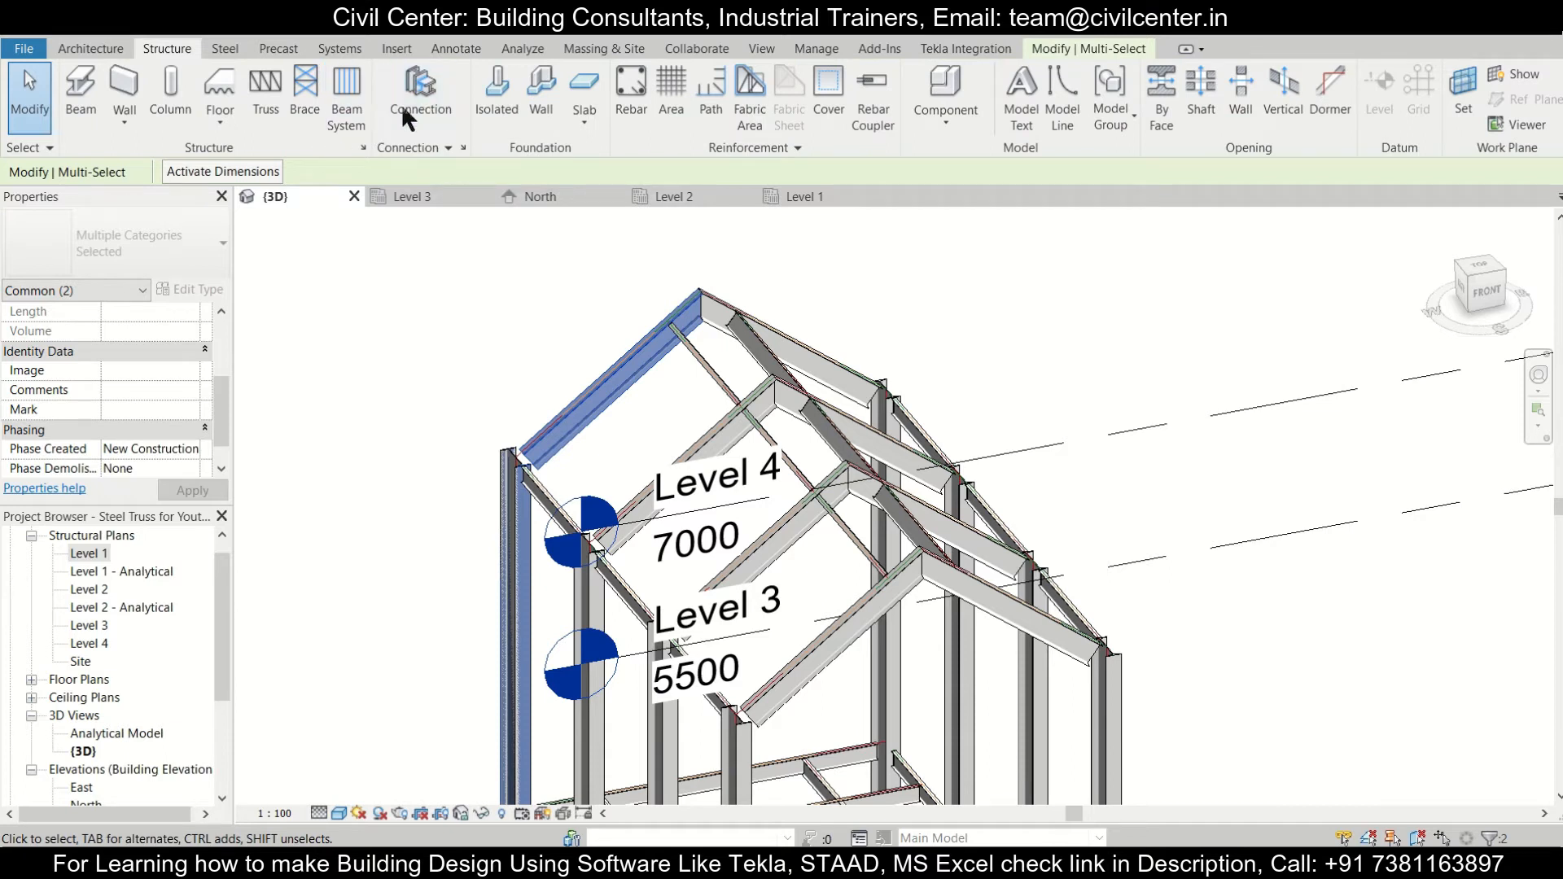
# Add a 'Knee of frame at web with plate haunch and end plate' connection, found by searching KNE.
pyautogui.click(419, 89)
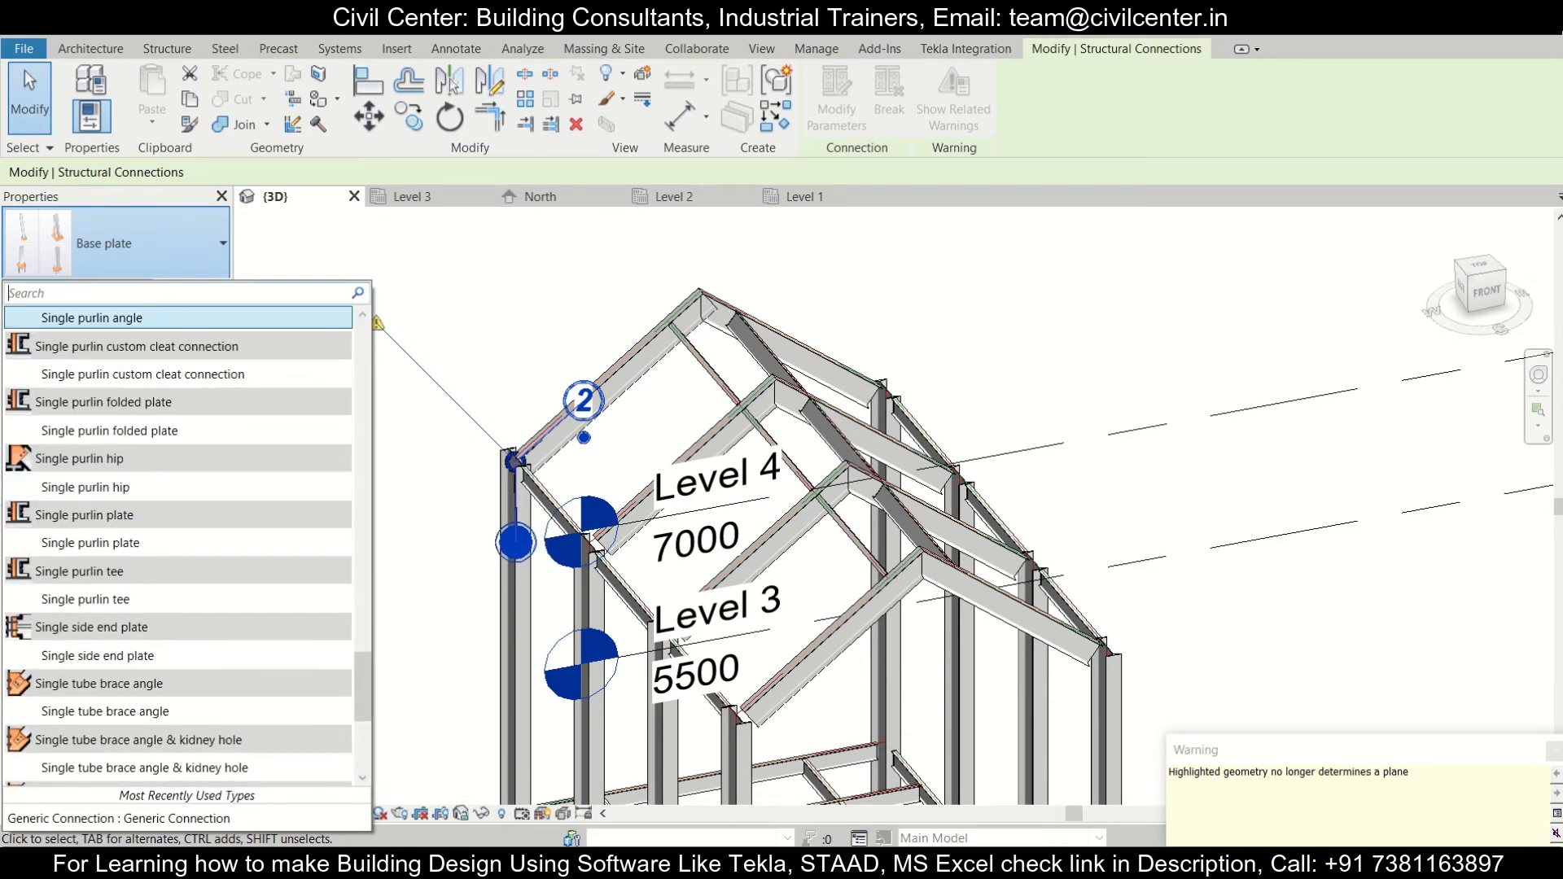
pyautogui.write('KNE')
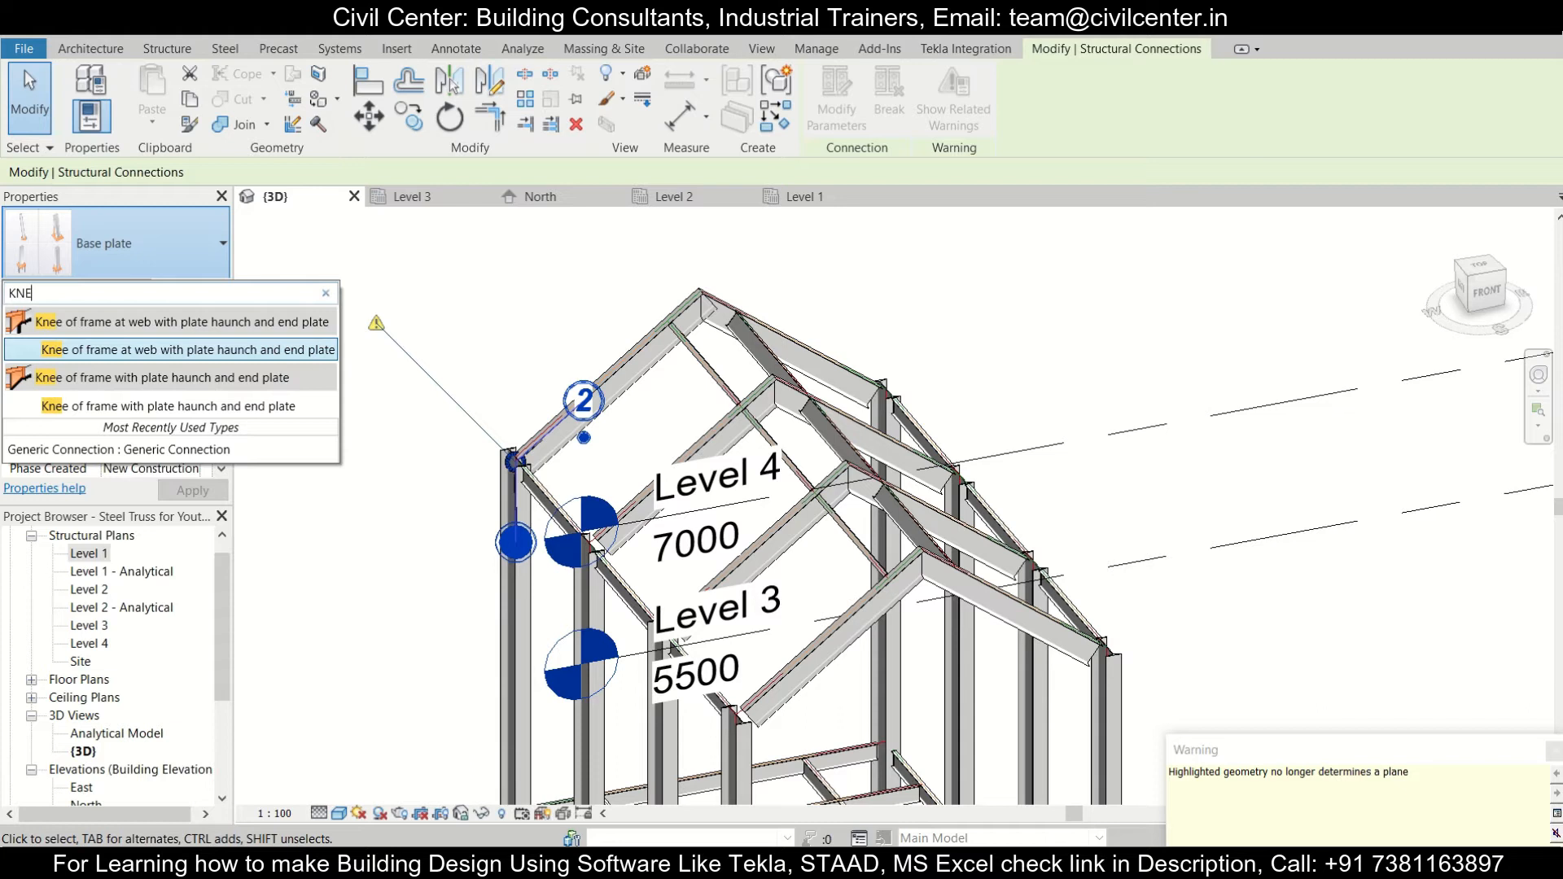
pyautogui.moveTo(166, 360)
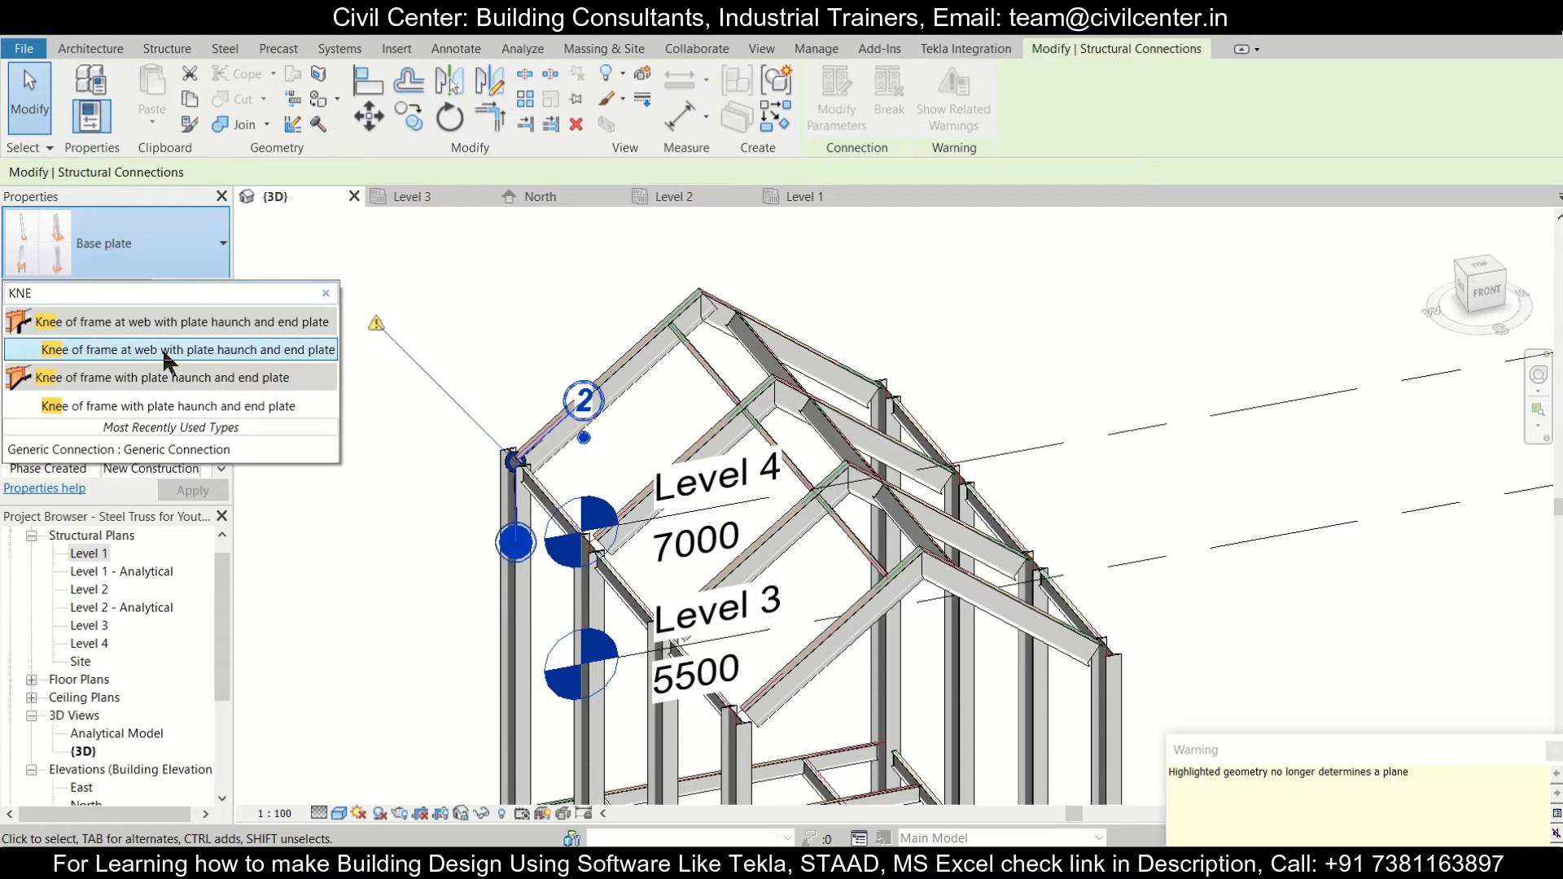
pyautogui.moveTo(170, 350)
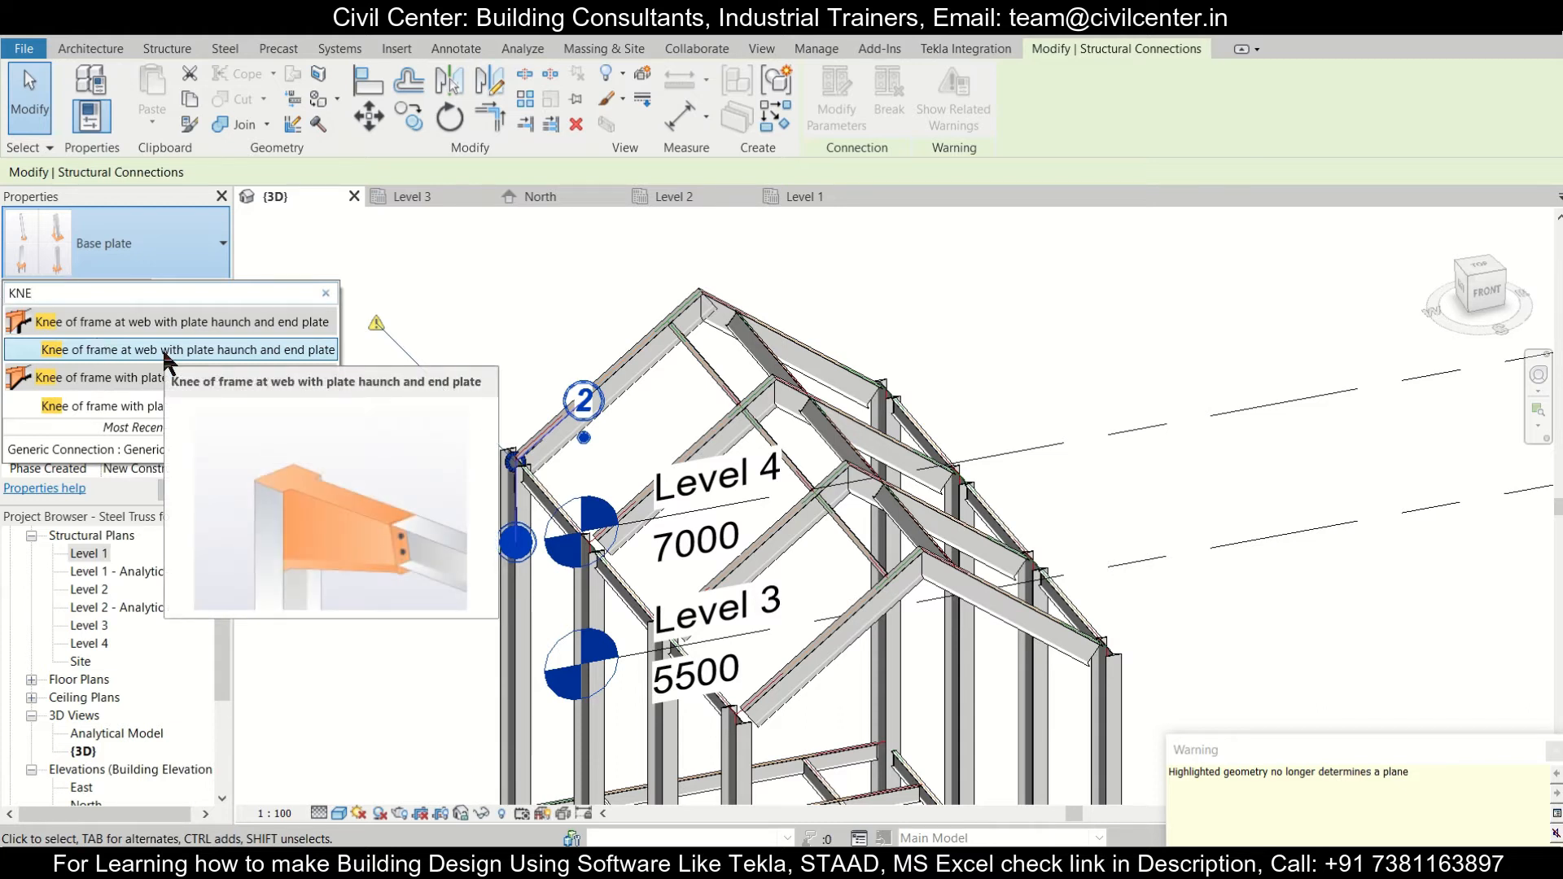
pyautogui.click(189, 350)
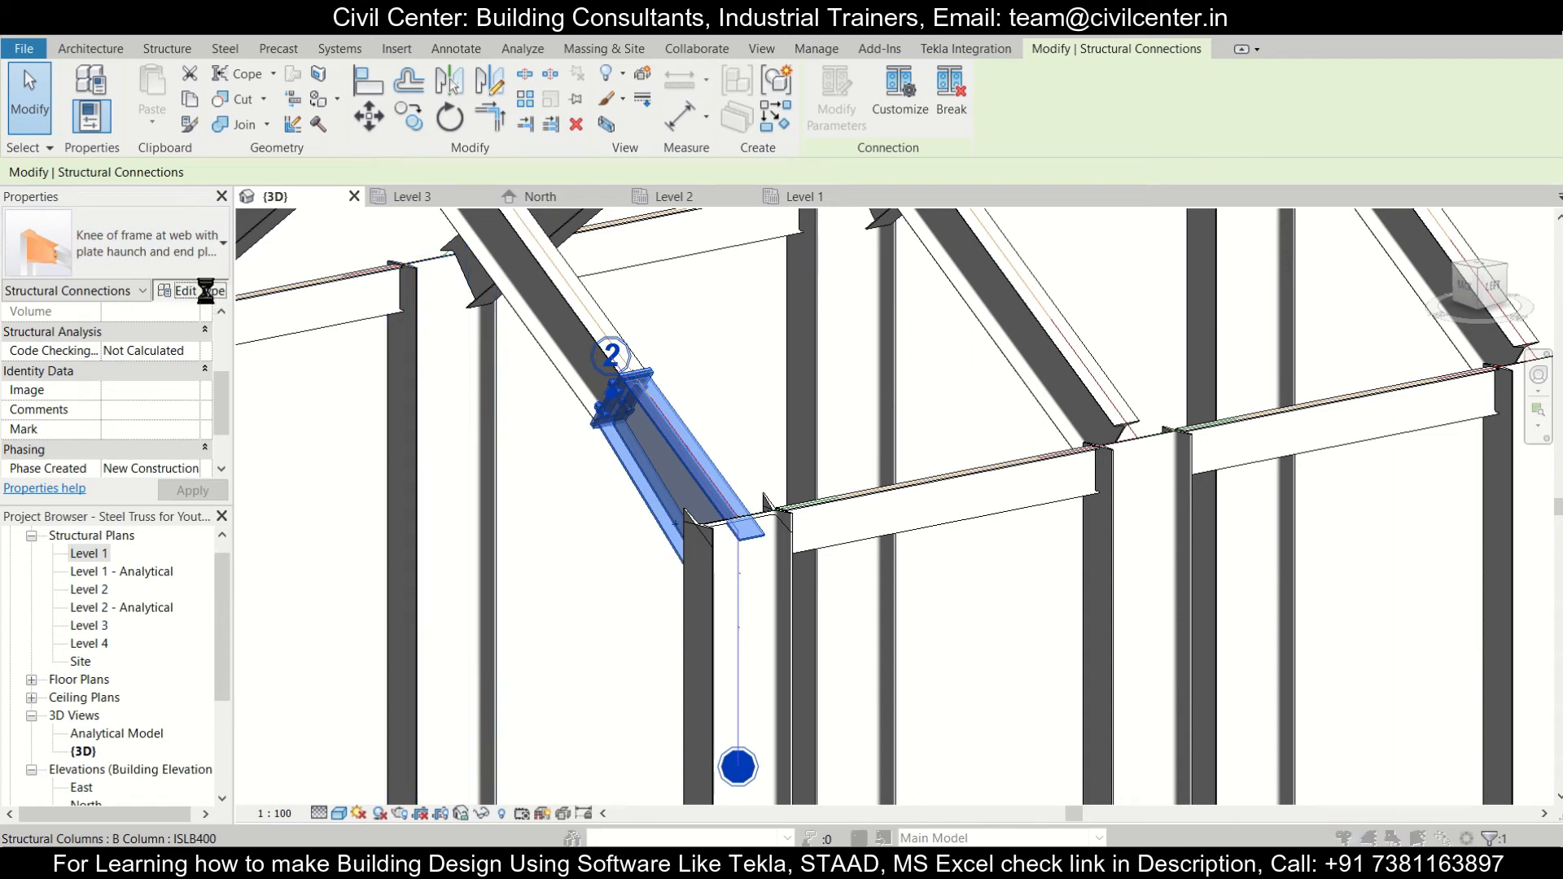
pyautogui.click(186, 290)
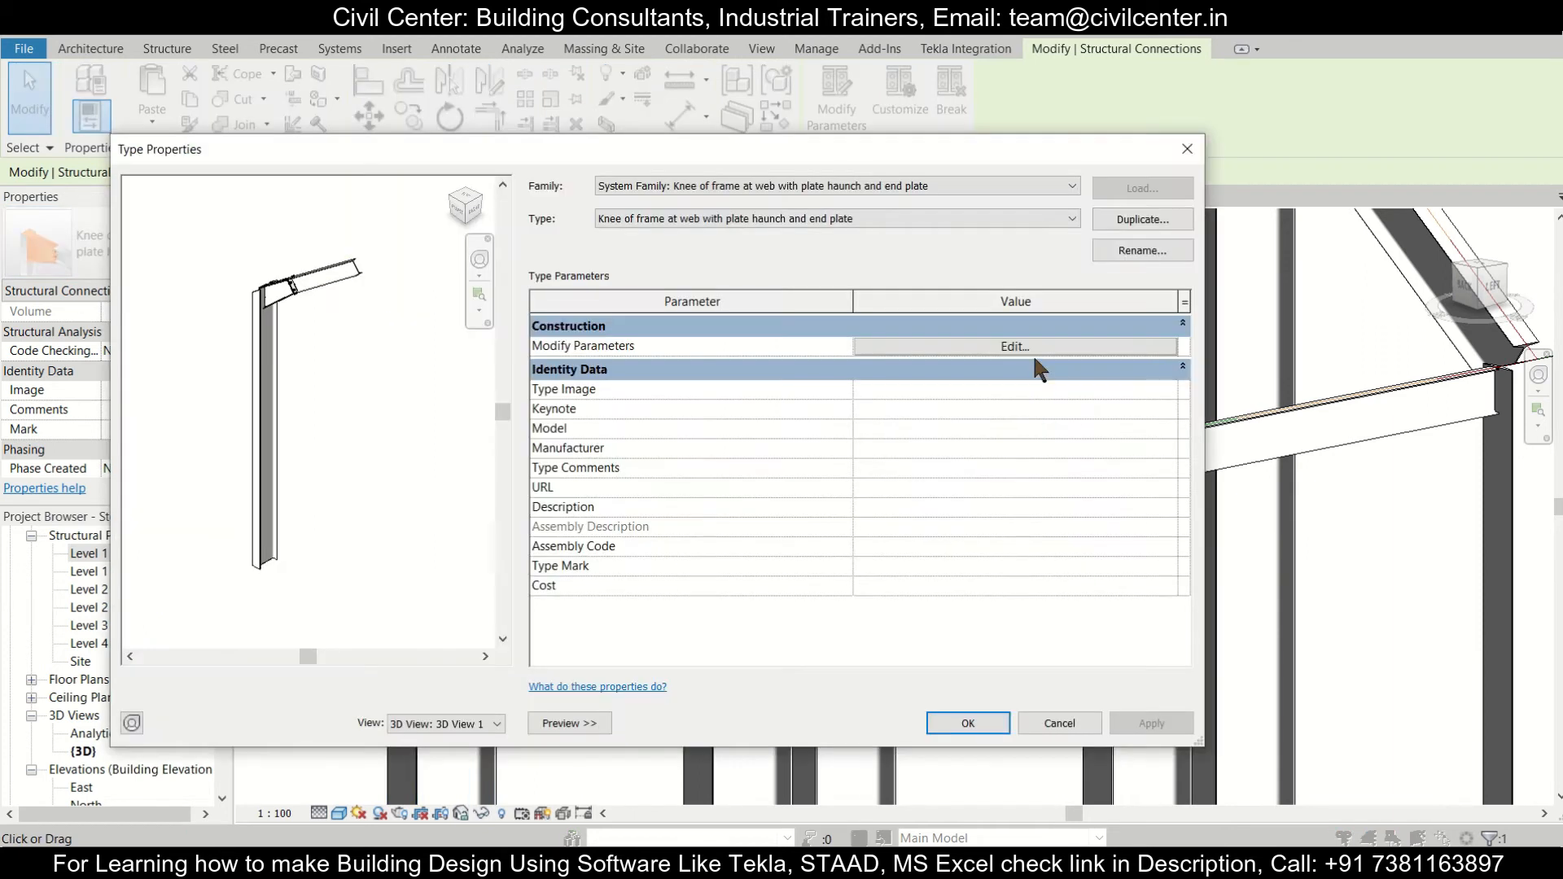
pyautogui.click(1014, 346)
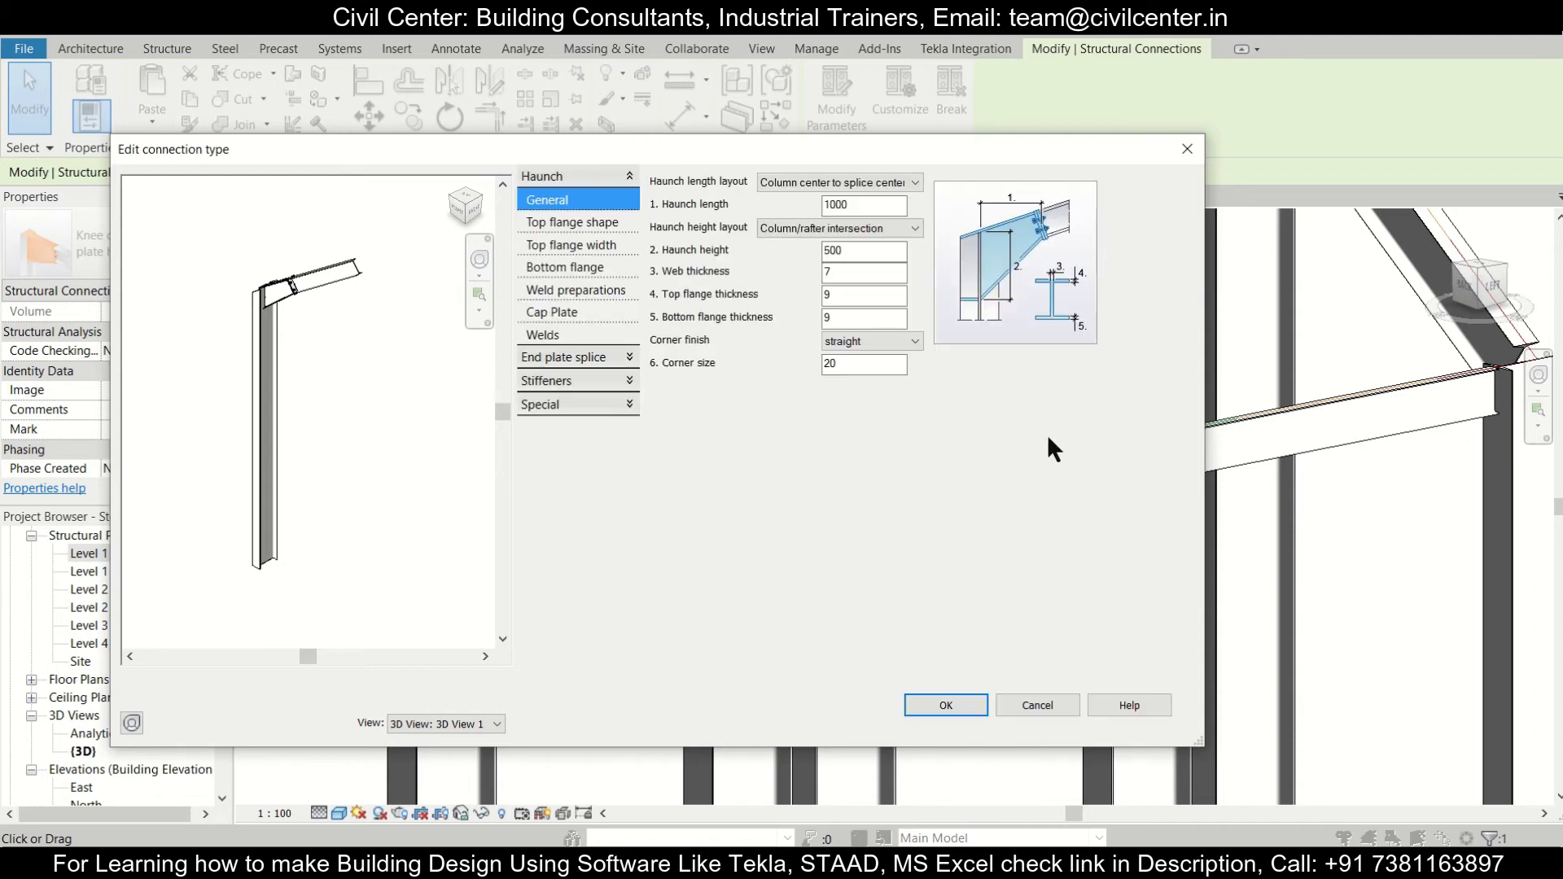
pyautogui.click(864, 204)
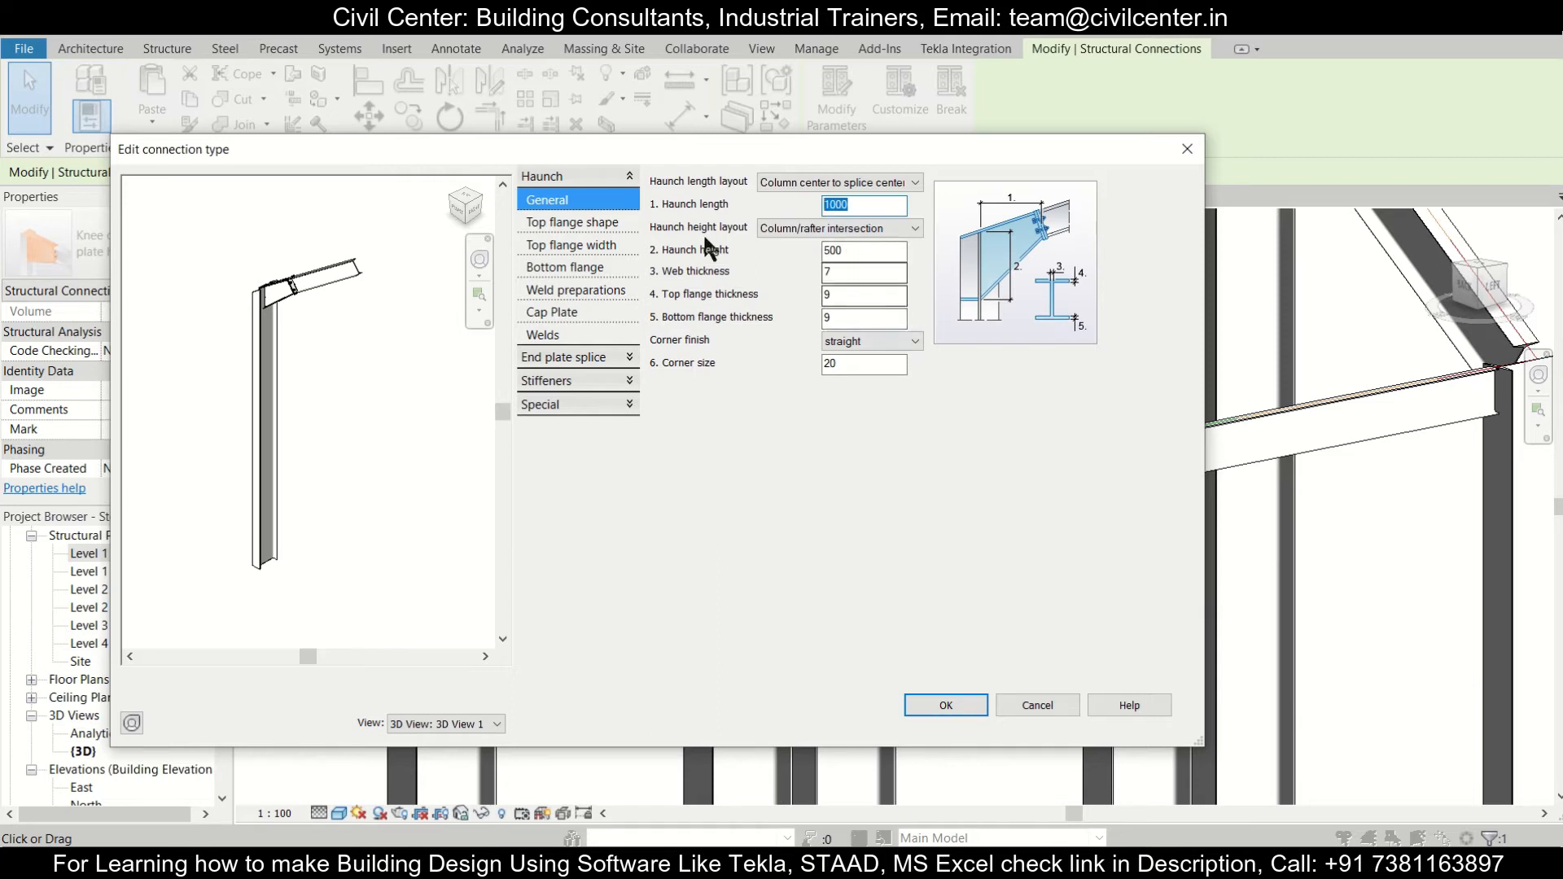
pyautogui.click(575, 223)
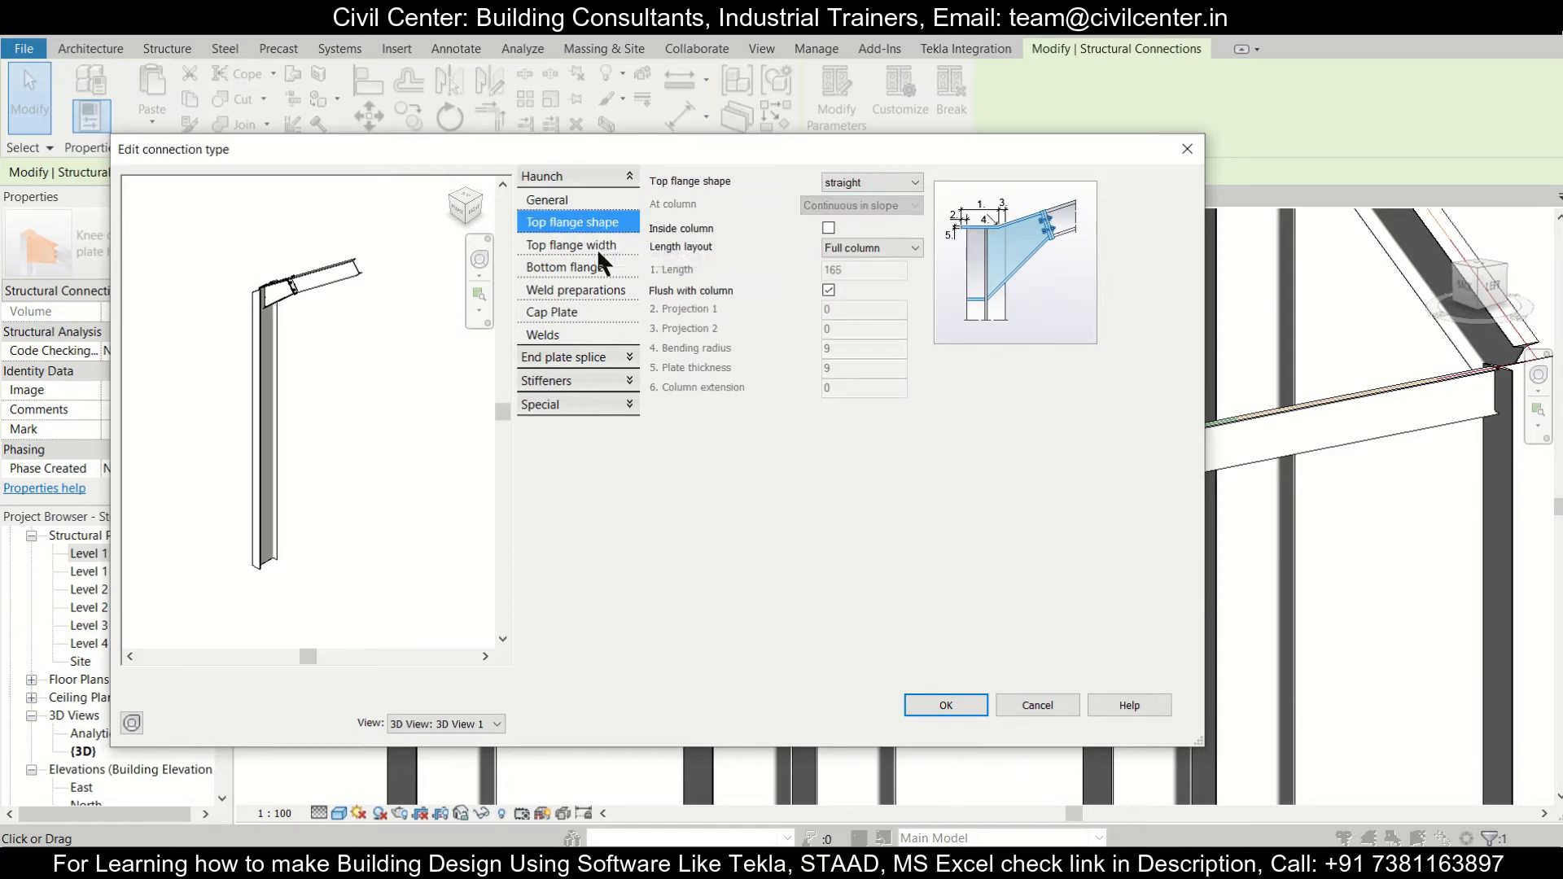
pyautogui.click(572, 244)
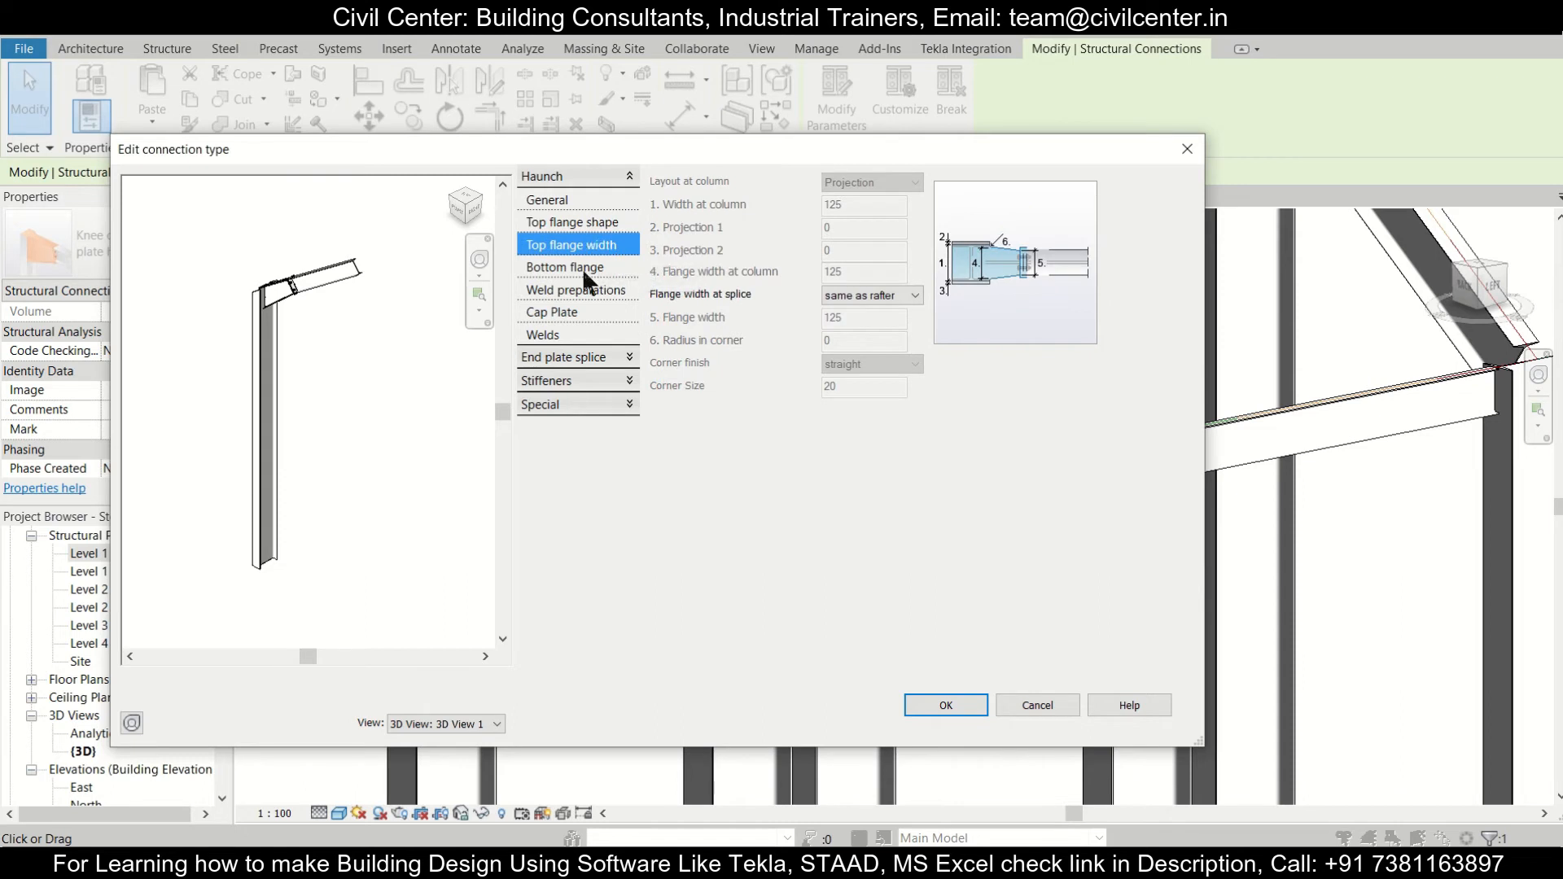
pyautogui.click(577, 290)
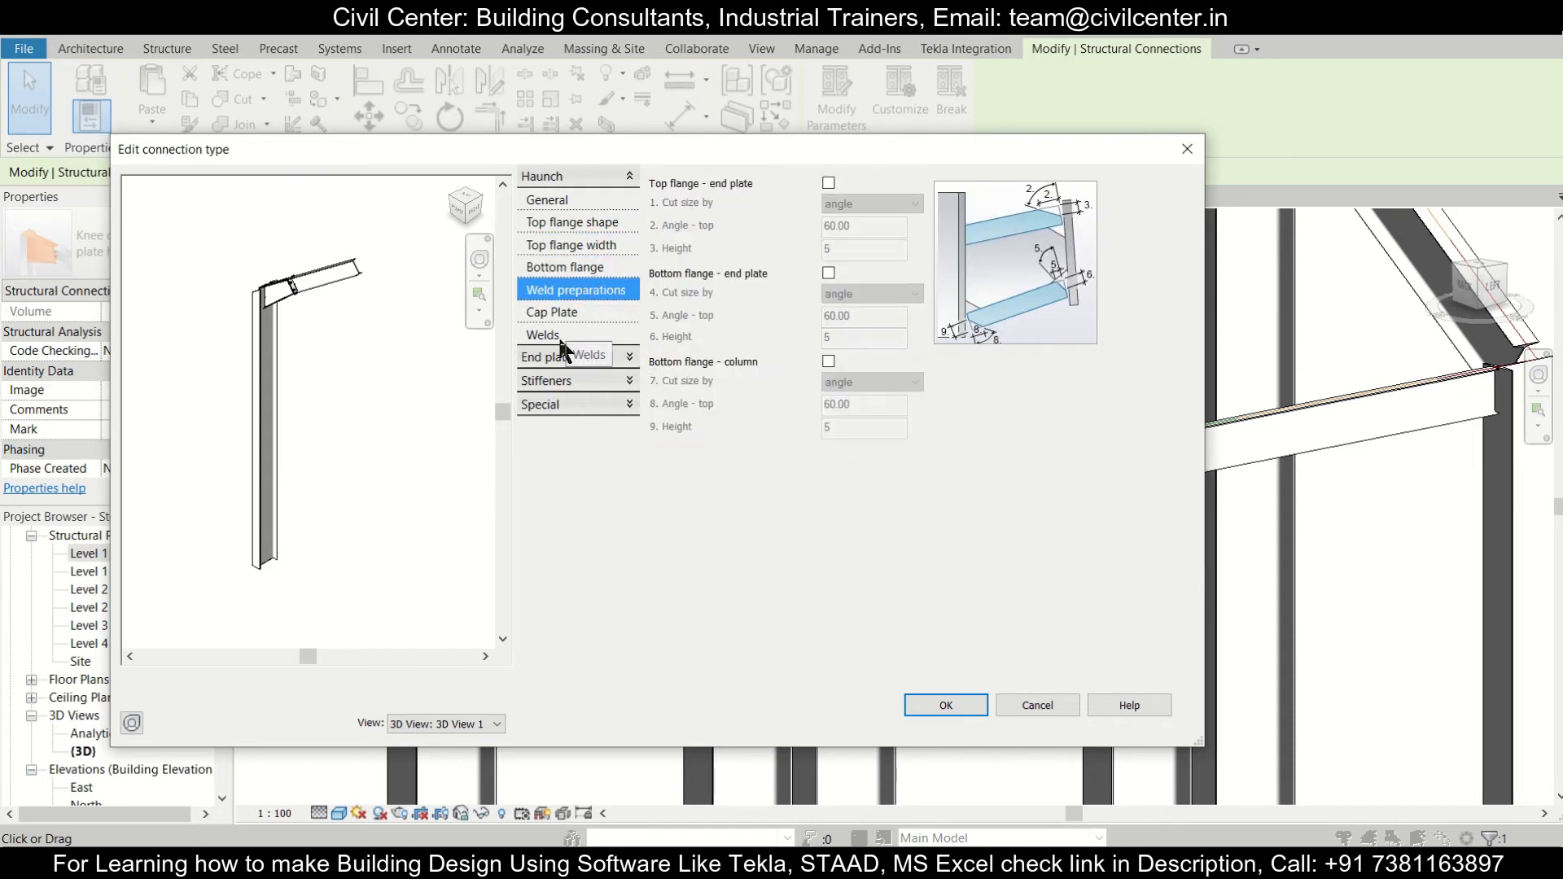
pyautogui.click(543, 335)
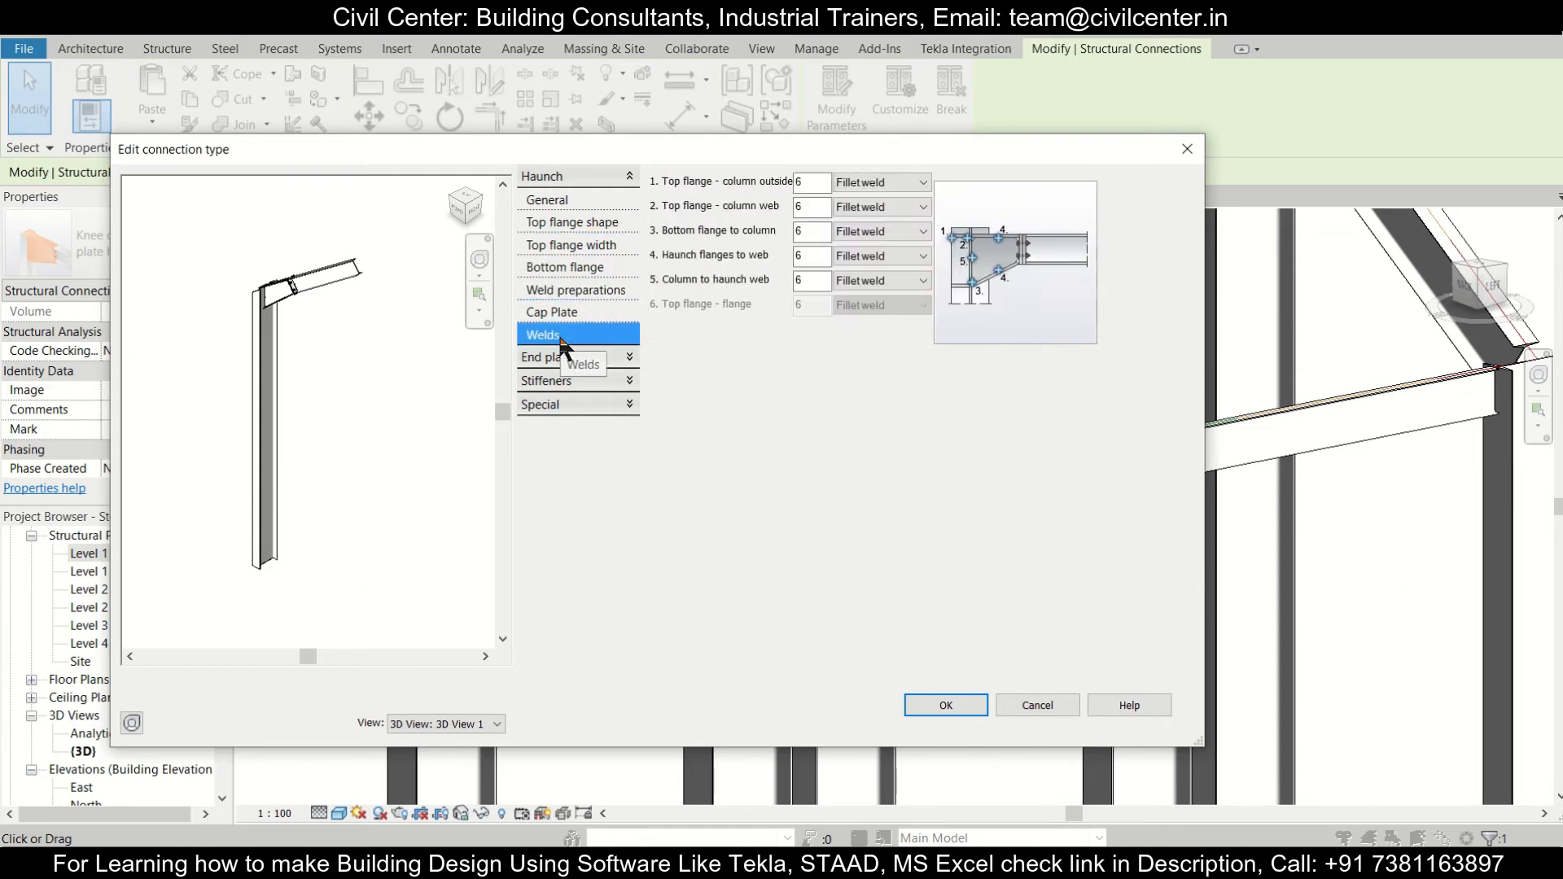
pyautogui.click(546, 199)
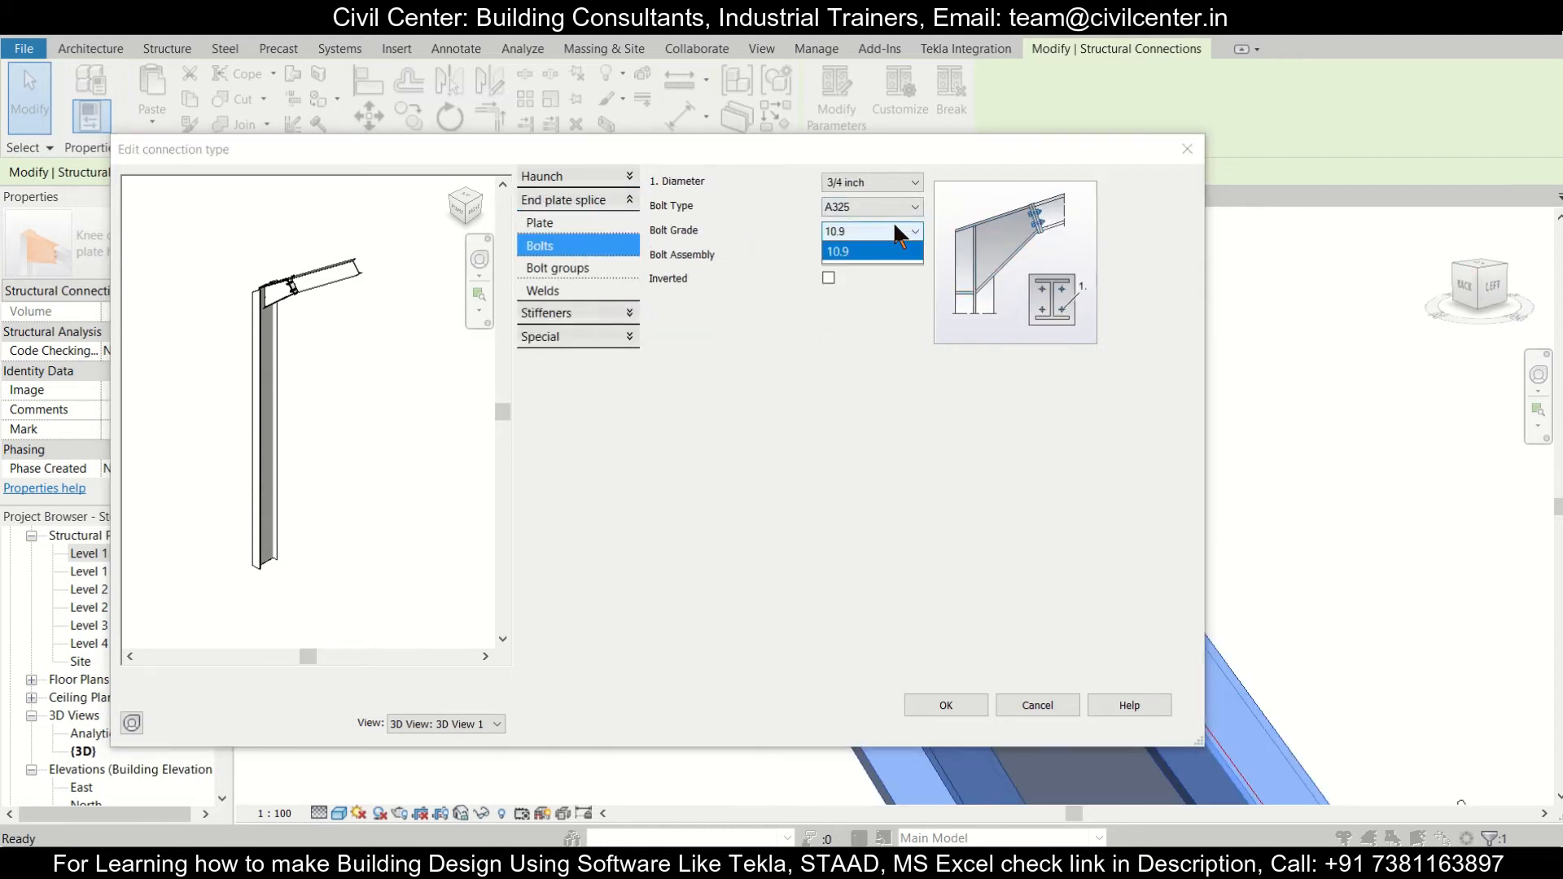
pyautogui.click(557, 267)
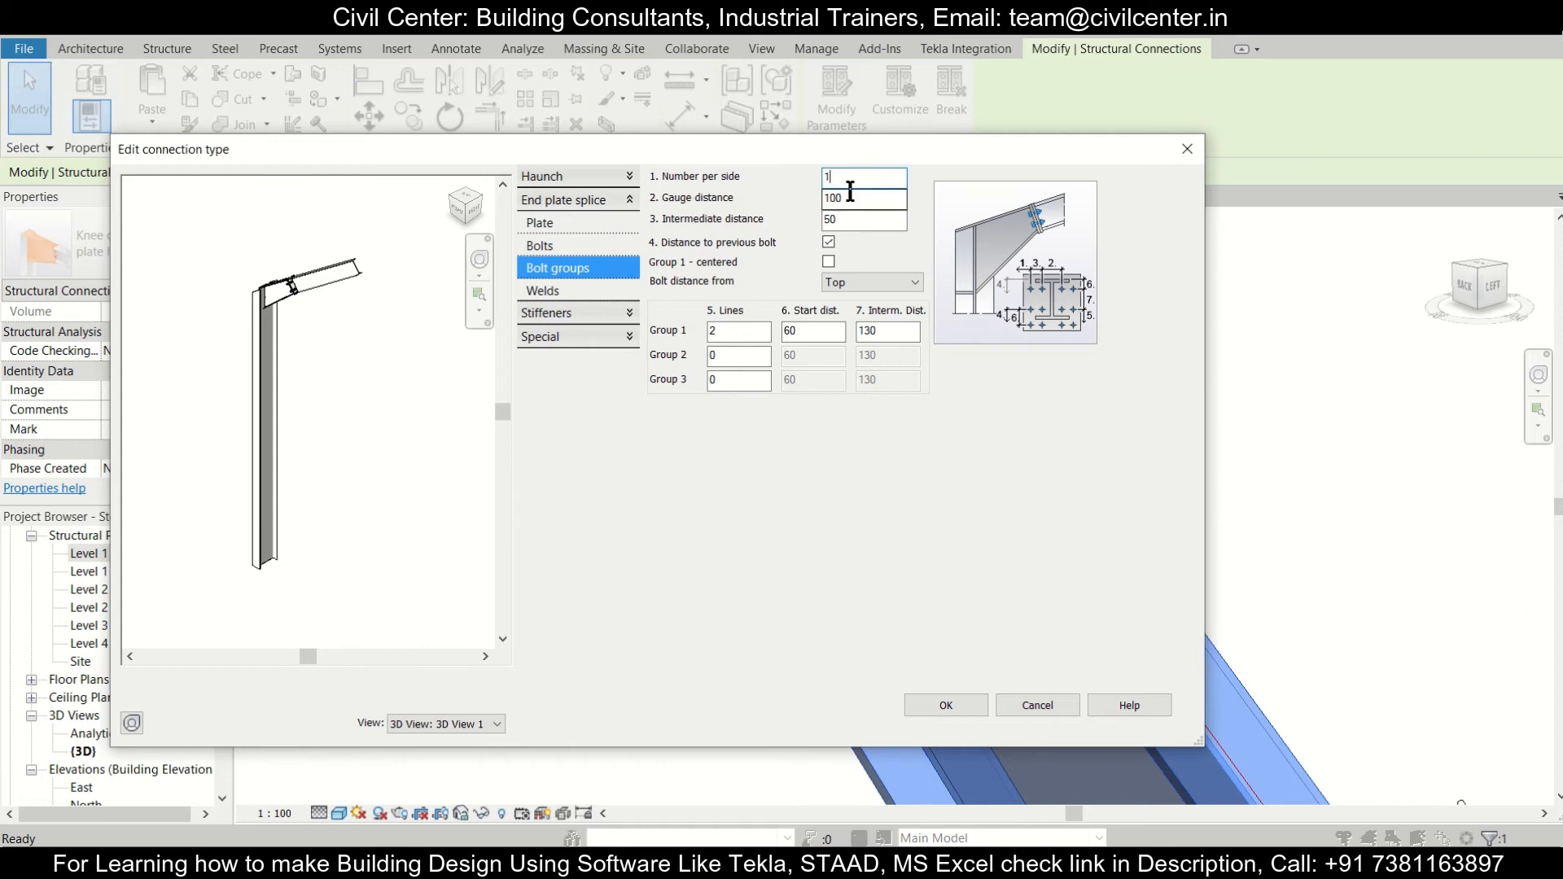
pyautogui.write('120')
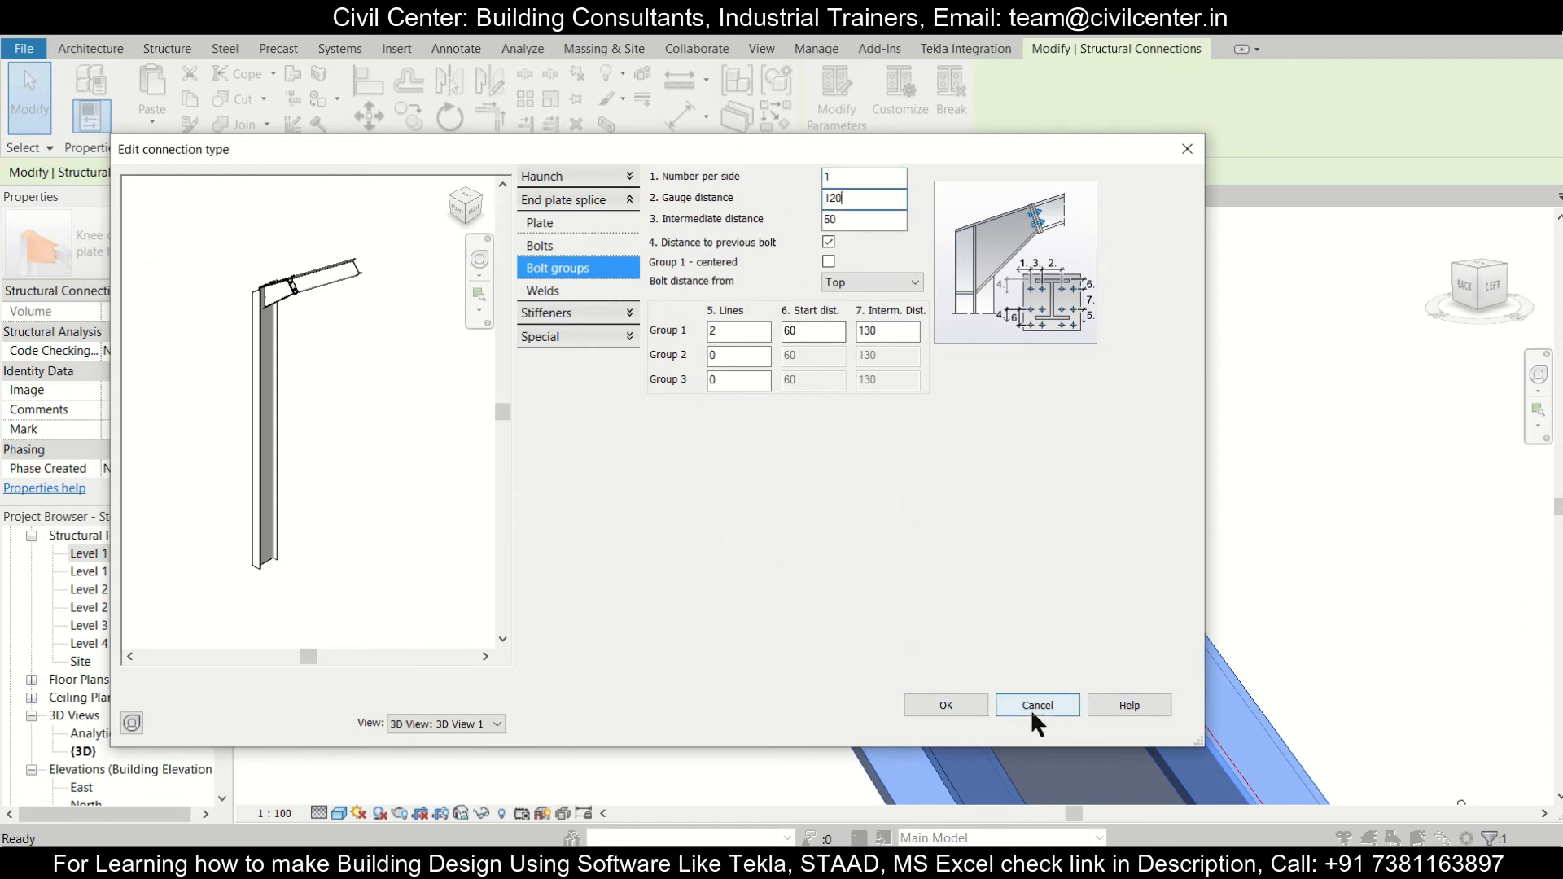
pyautogui.click(1036, 705)
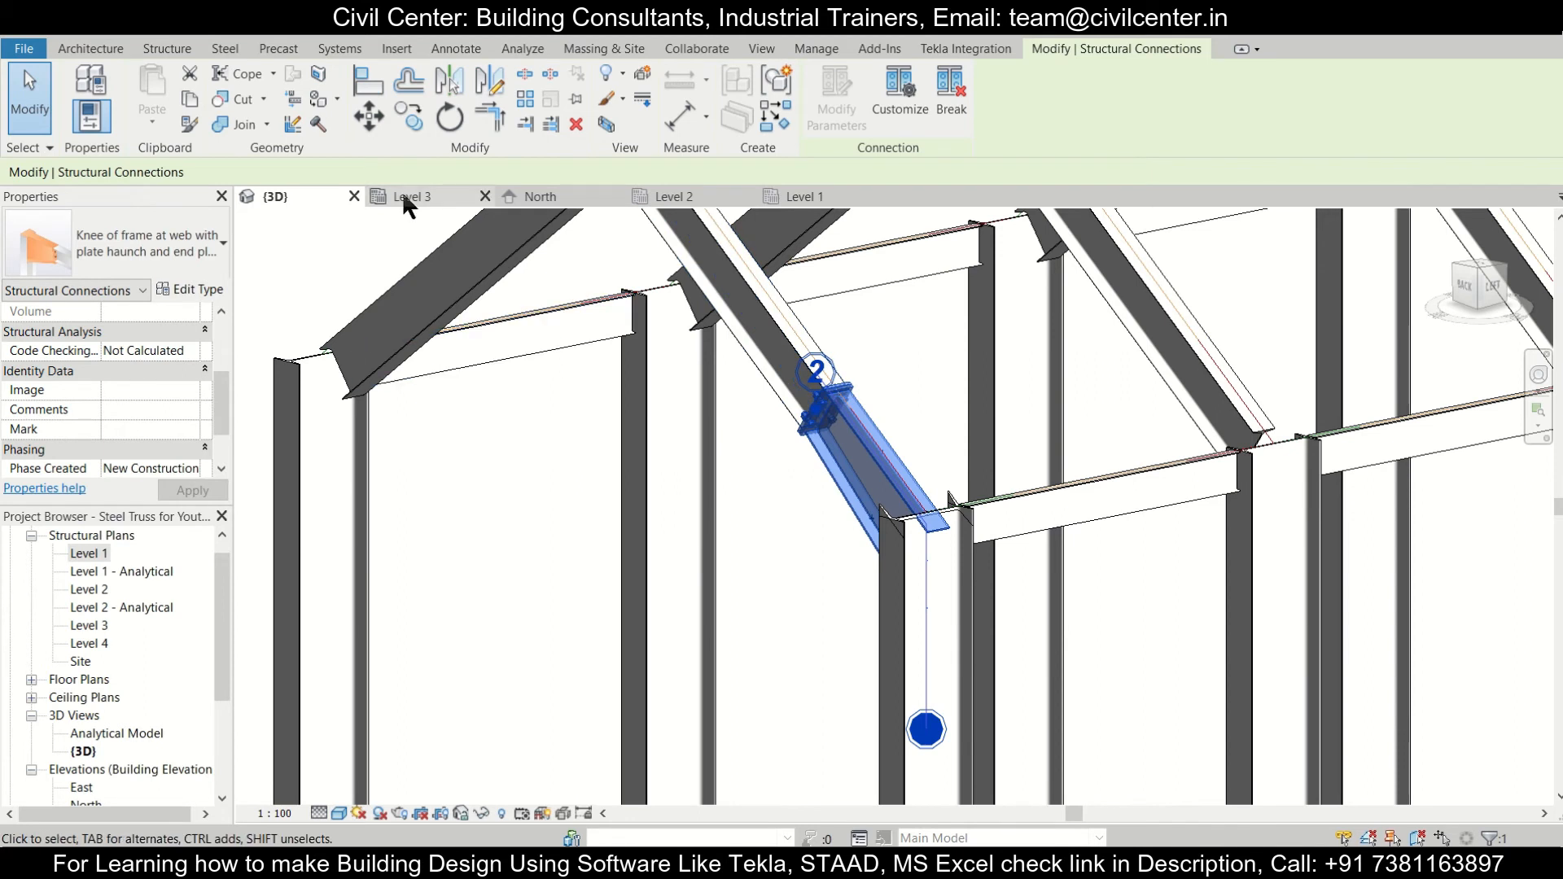
# From the Level 3 plan, copy the knee connection to the other frames, then orbit to check.
pyautogui.click(412, 195)
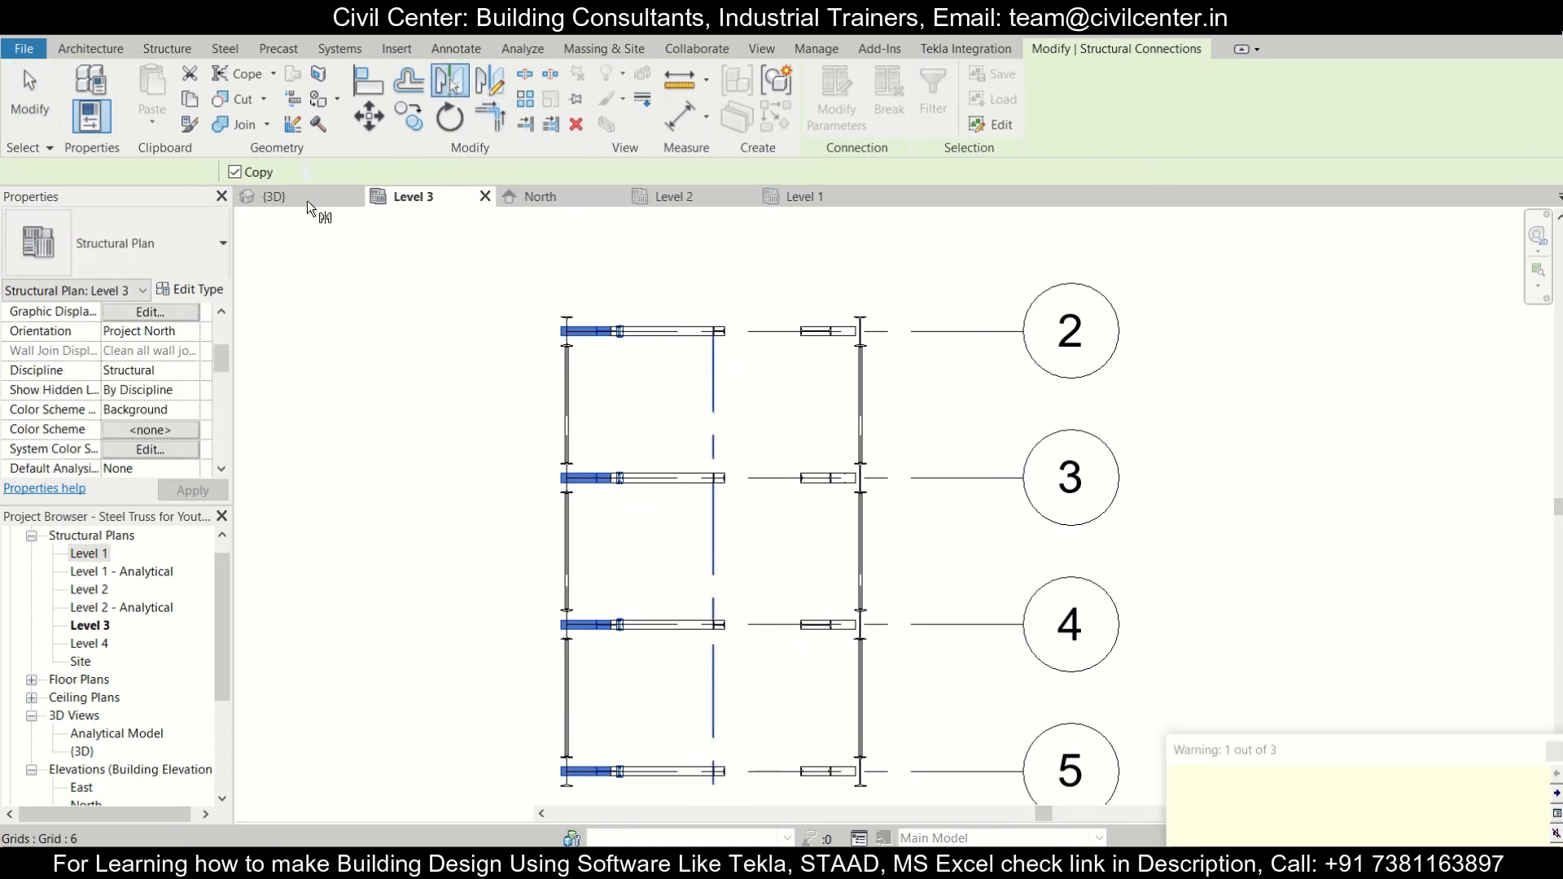
pyautogui.click(273, 197)
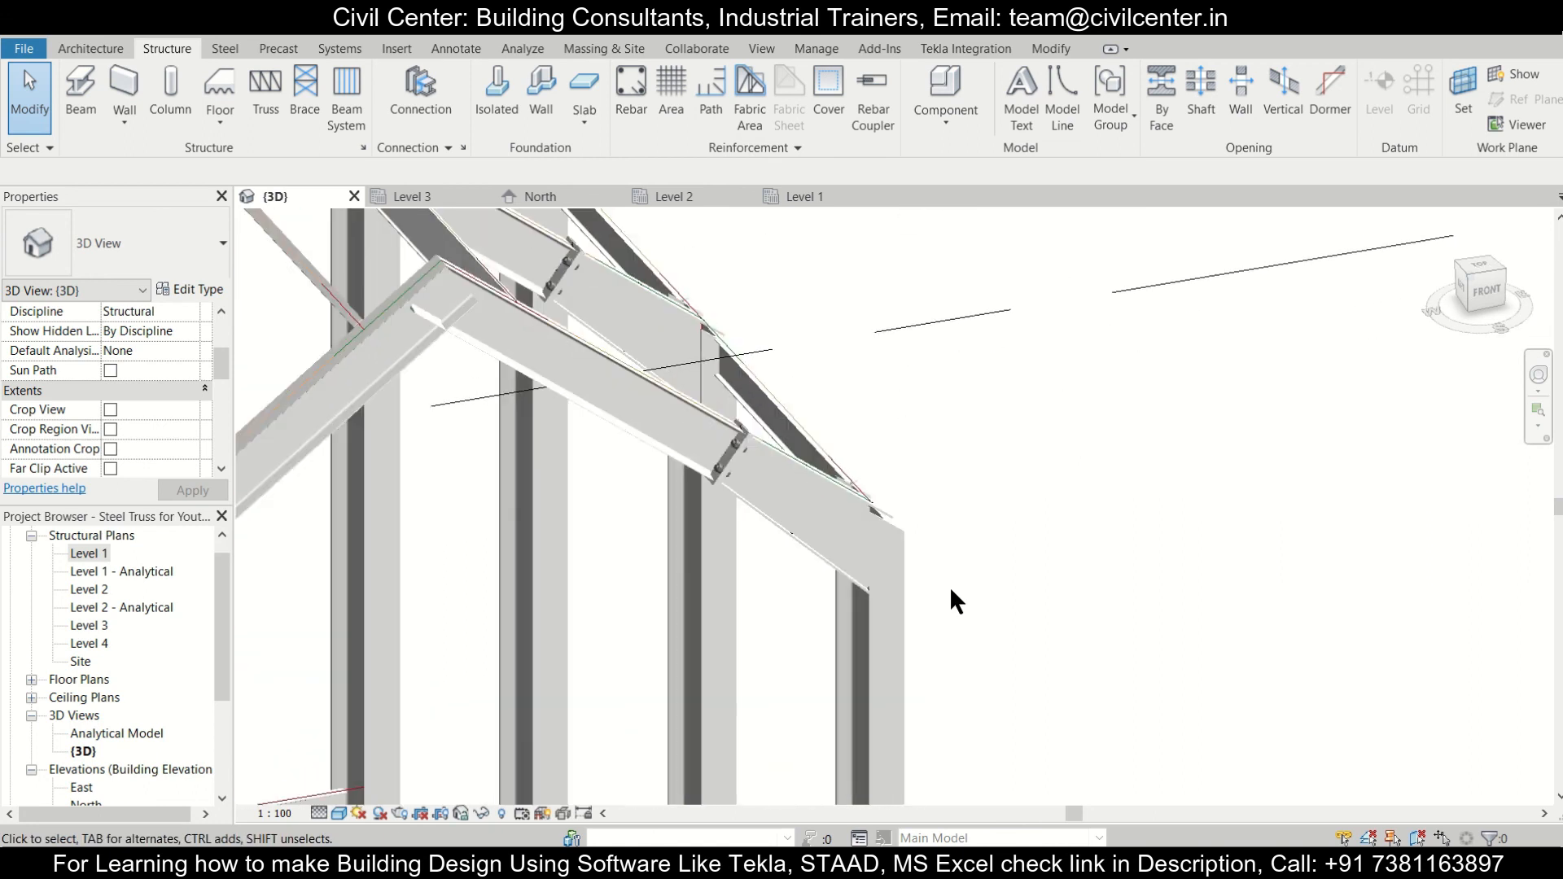
pyautogui.moveTo(955, 601); pyautogui.dragTo(1165, 608)
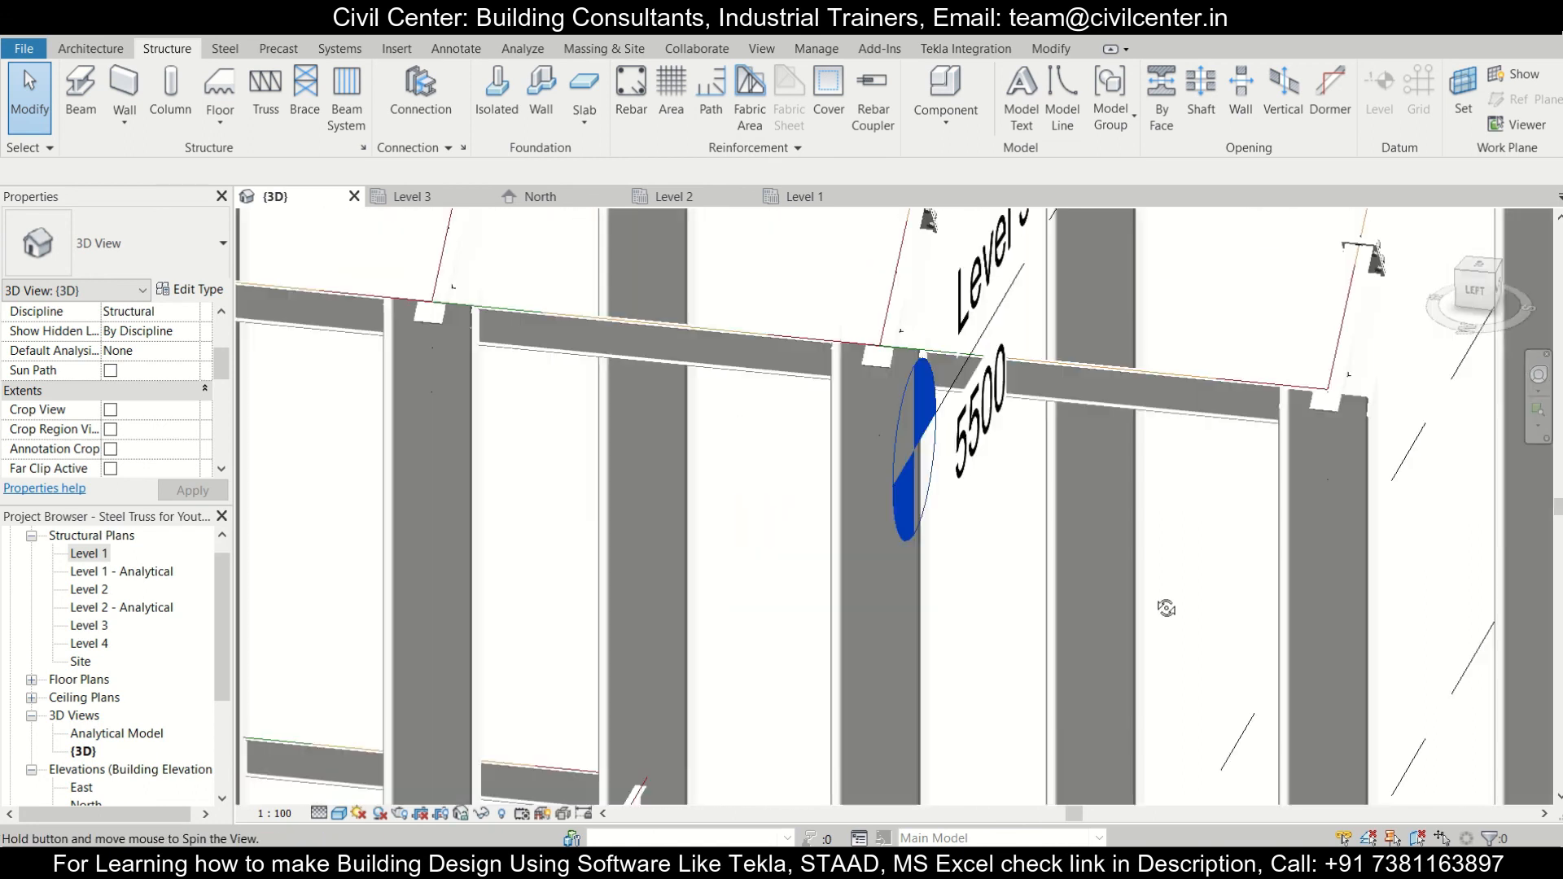